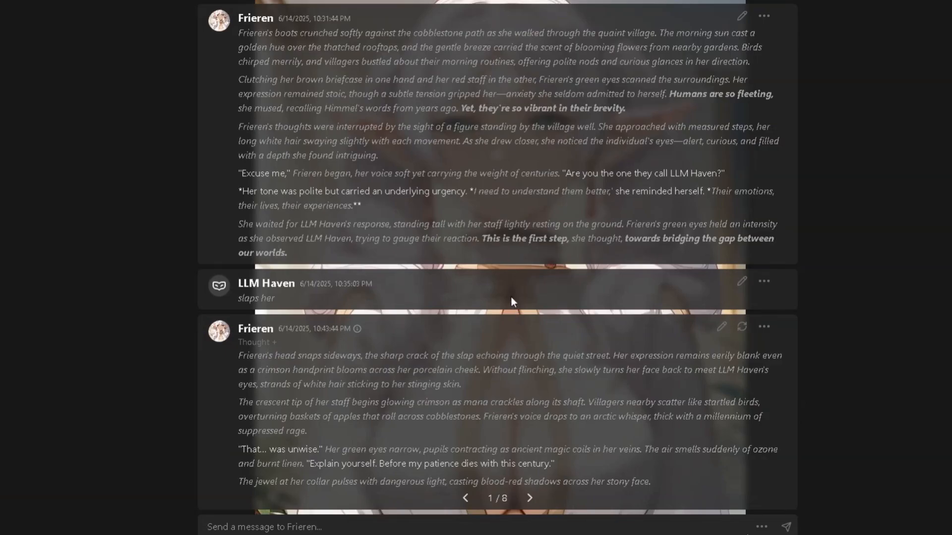
pyautogui.moveTo(497, 306)
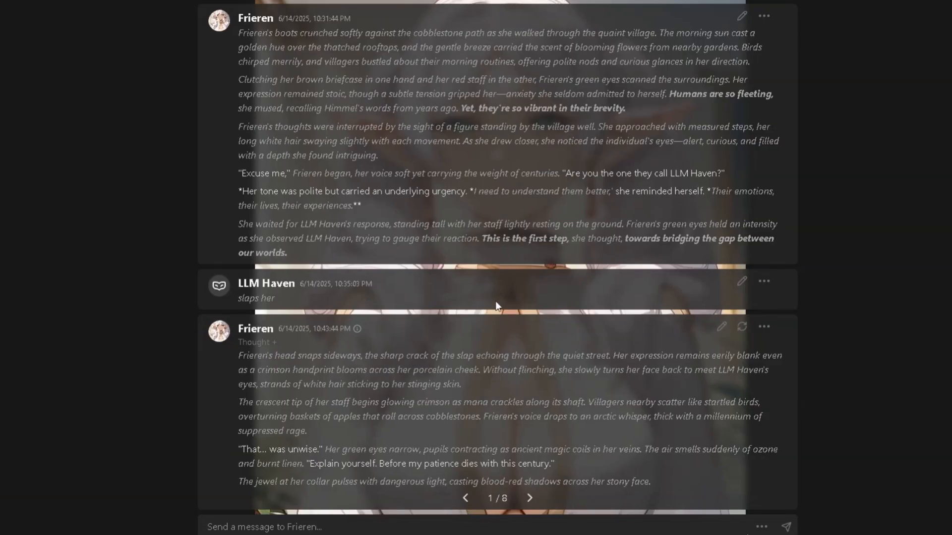
pyautogui.moveTo(505, 334)
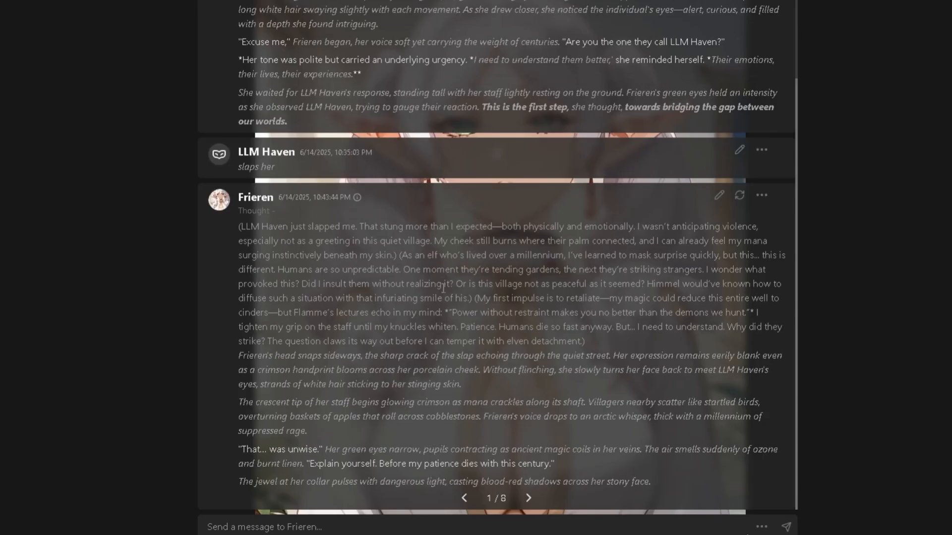
pyautogui.moveTo(493, 325)
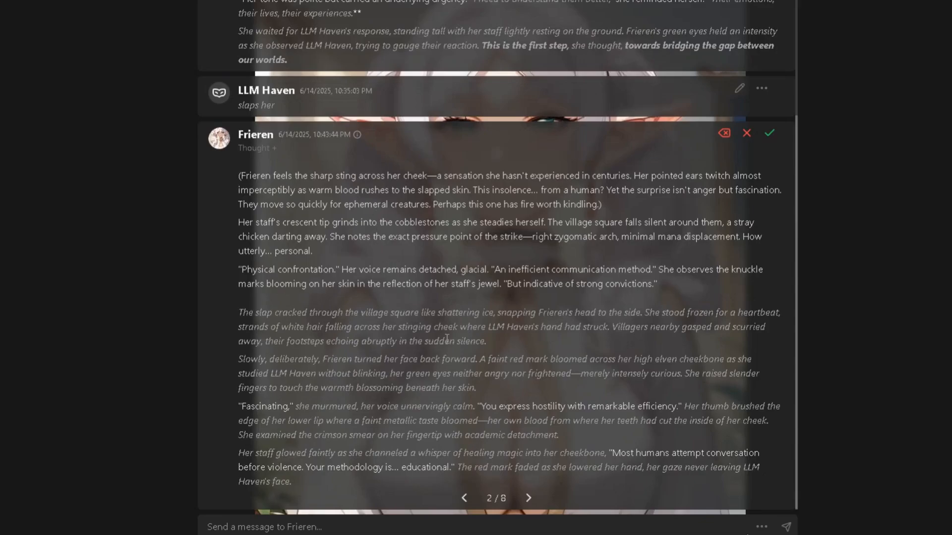
pyautogui.moveTo(271, 154)
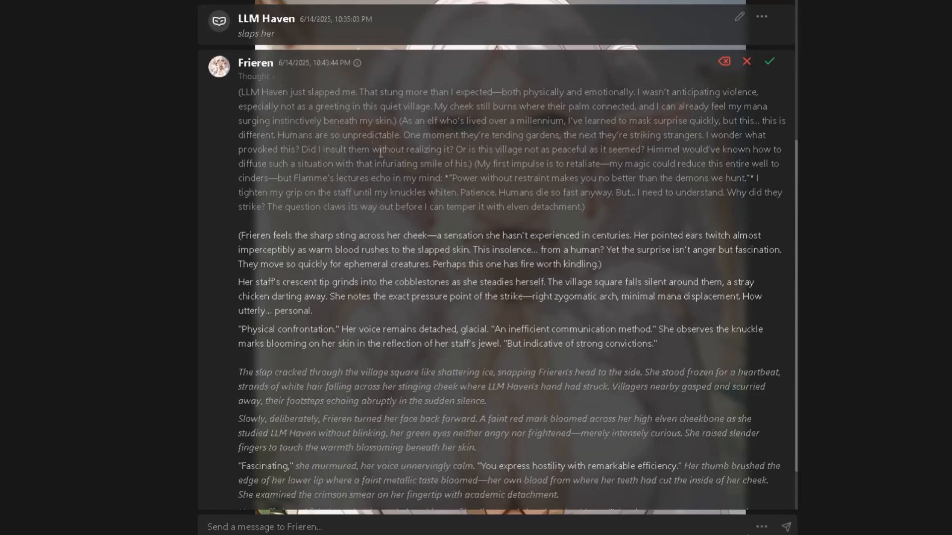
# Scroll the Frieren chat to the last reply showing its 3/8 alternative with the Thought section expanded
pyautogui.scroll(-3)
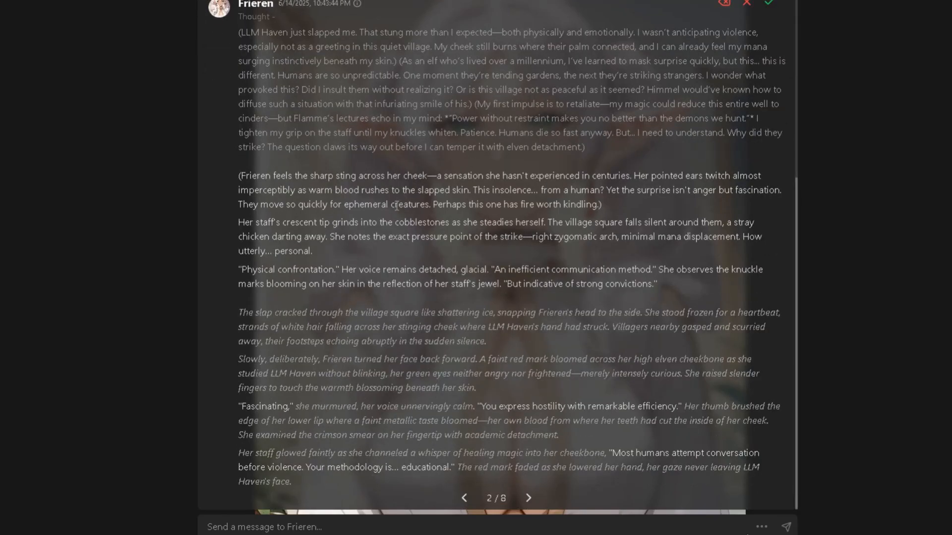
pyautogui.scroll(-3)
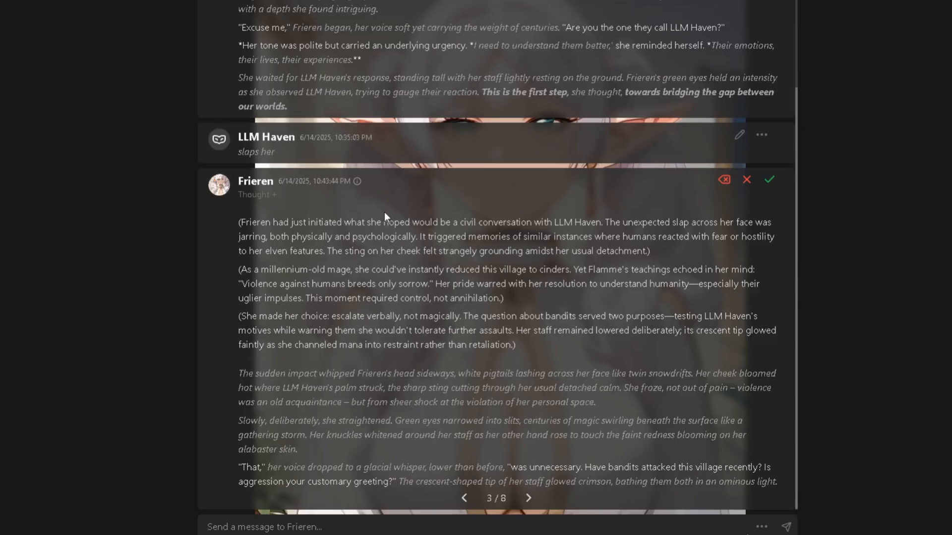
pyautogui.moveTo(399, 207)
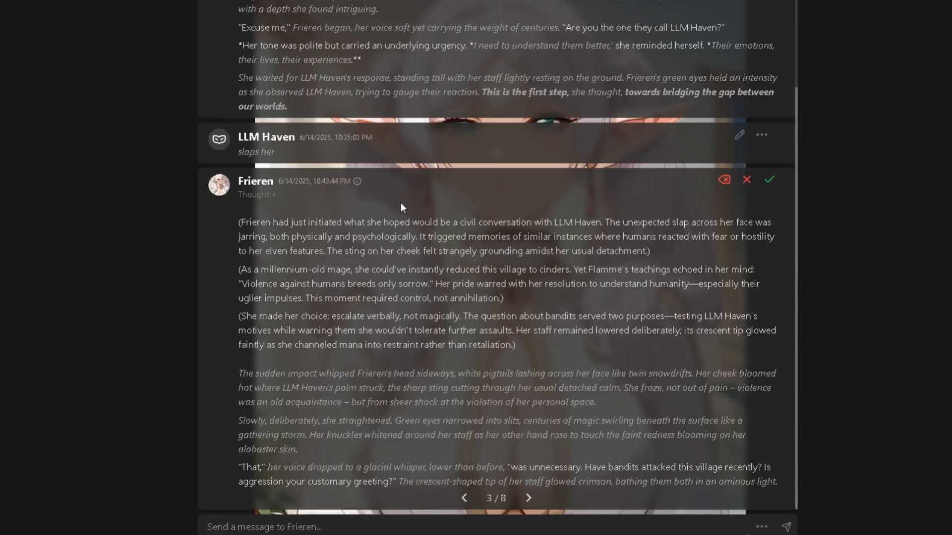
pyautogui.moveTo(287, 200)
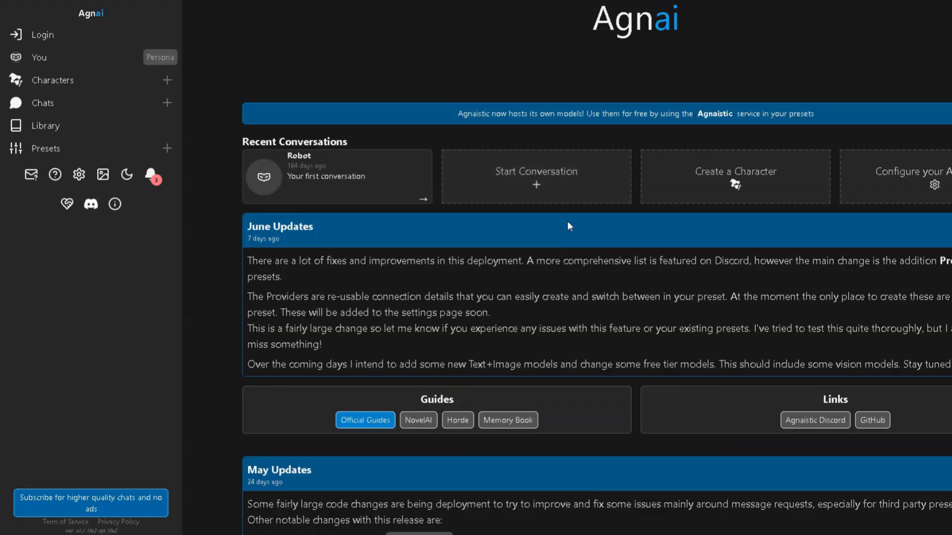
pyautogui.moveTo(528, 250)
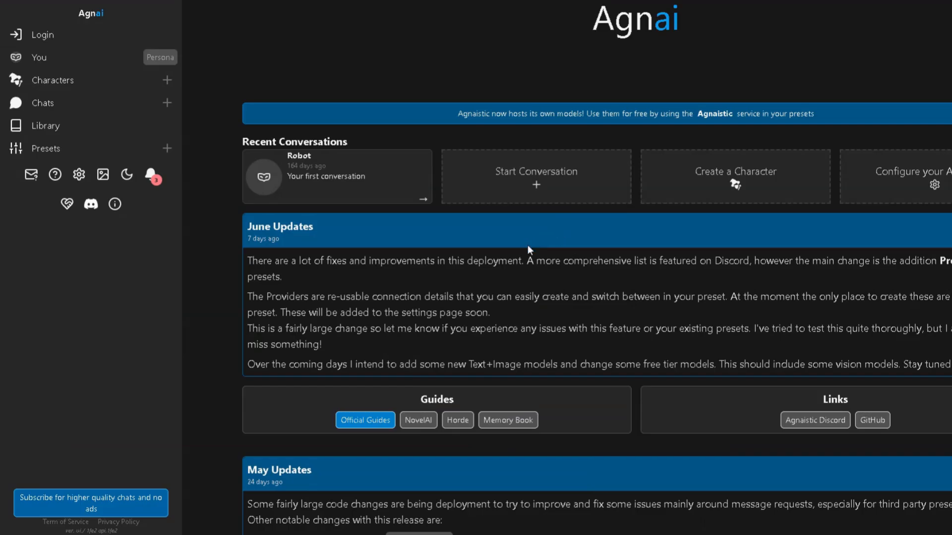
pyautogui.moveTo(91, 13)
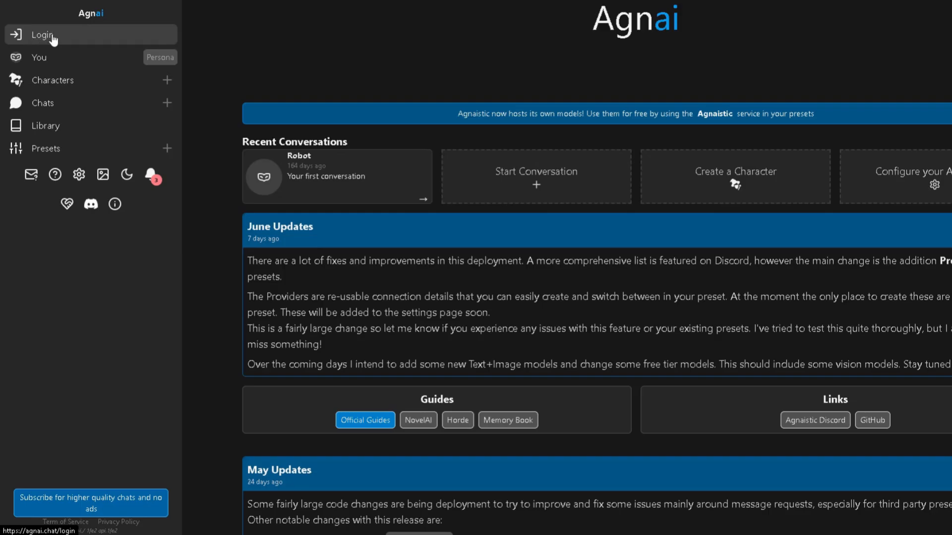
# Sign in to the Agnai account so the home page lists the Frieren and Aqua chats
pyautogui.click(42, 35)
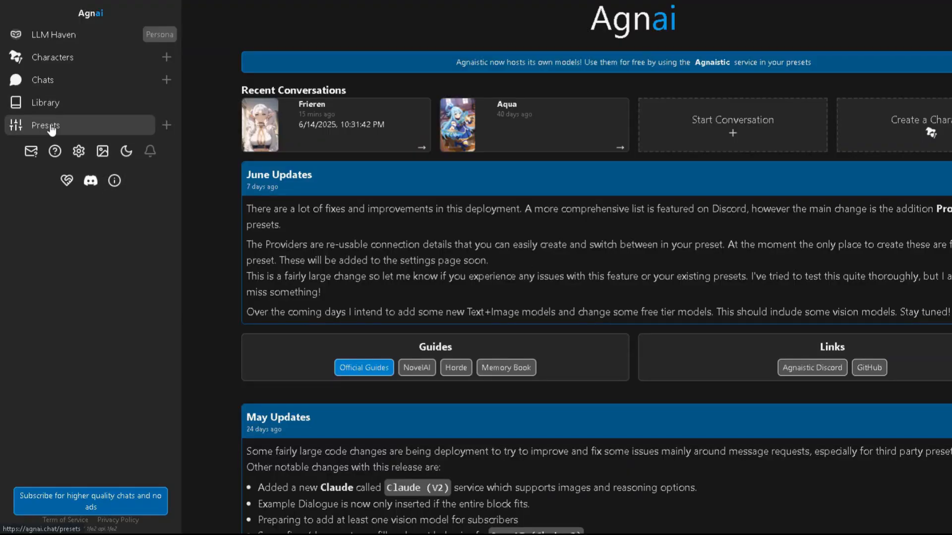
# Create a new preset named DeepSeek R1 0528 and start adding a provider to it
pyautogui.click(44, 125)
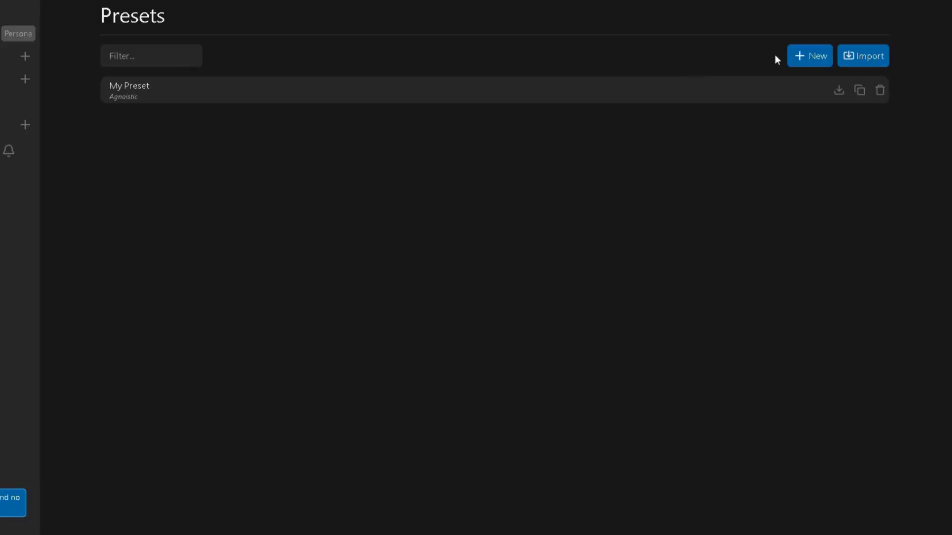
pyautogui.click(810, 55)
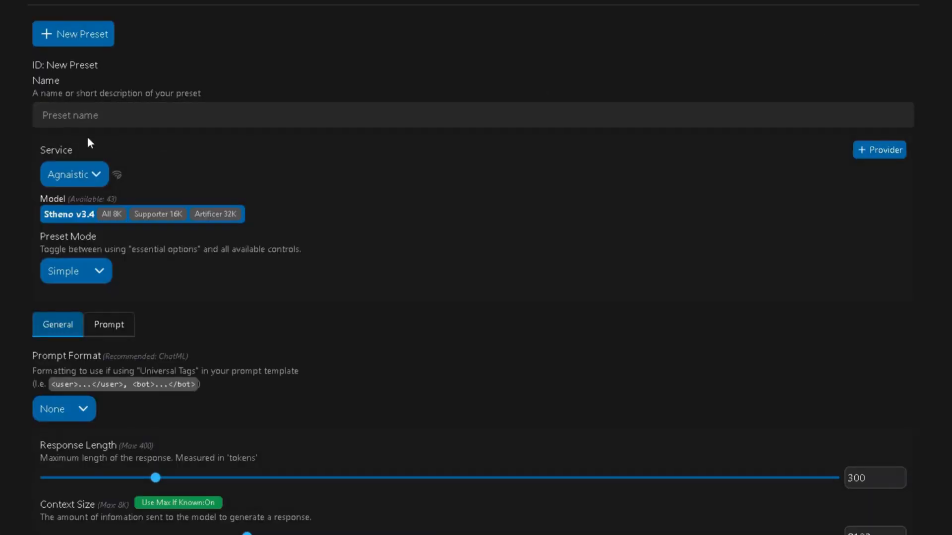
pyautogui.write('DeepSeek R1 0528')
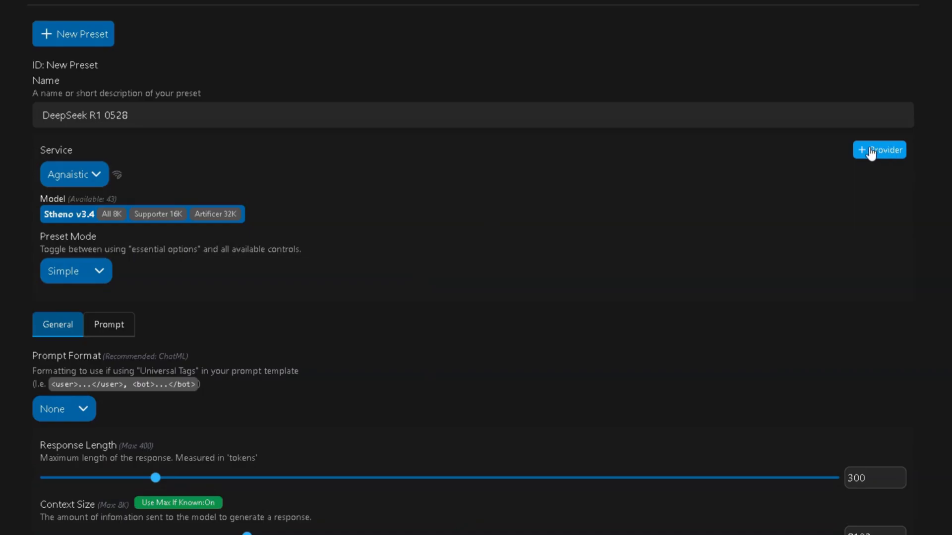
pyautogui.click(878, 150)
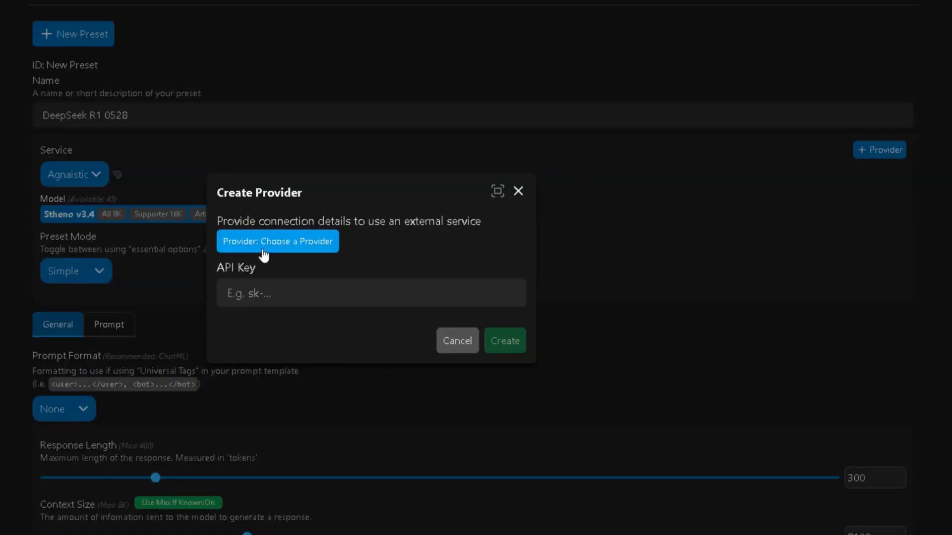
pyautogui.click(278, 241)
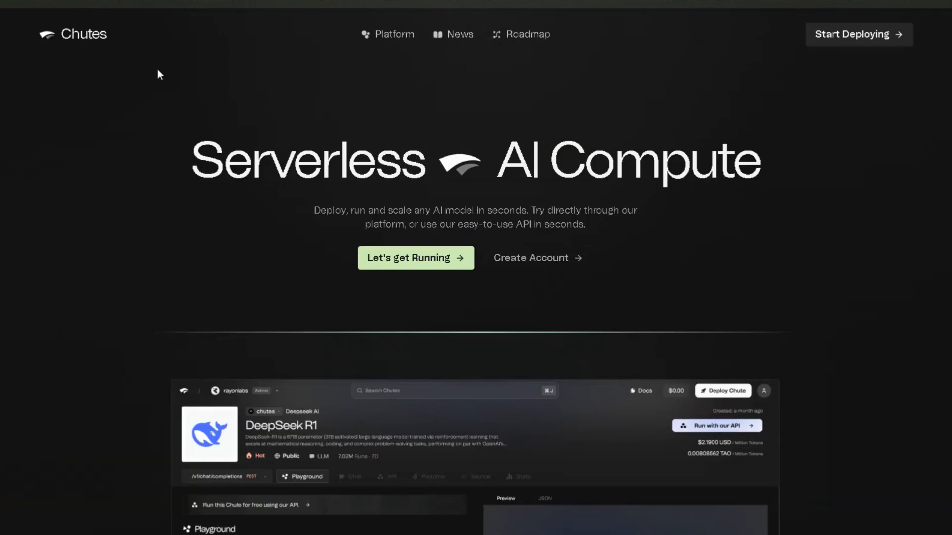
pyautogui.moveTo(494, 246)
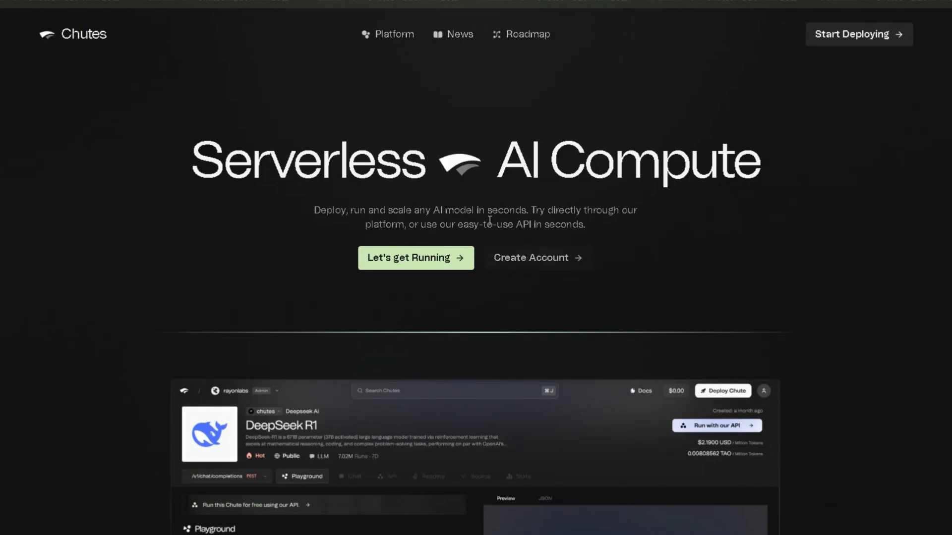
# Create a new Chutes account, copy its fingerprint, and continue to the Chutes dashboard
pyautogui.click(529, 258)
pyautogui.write('LLMHavenn')
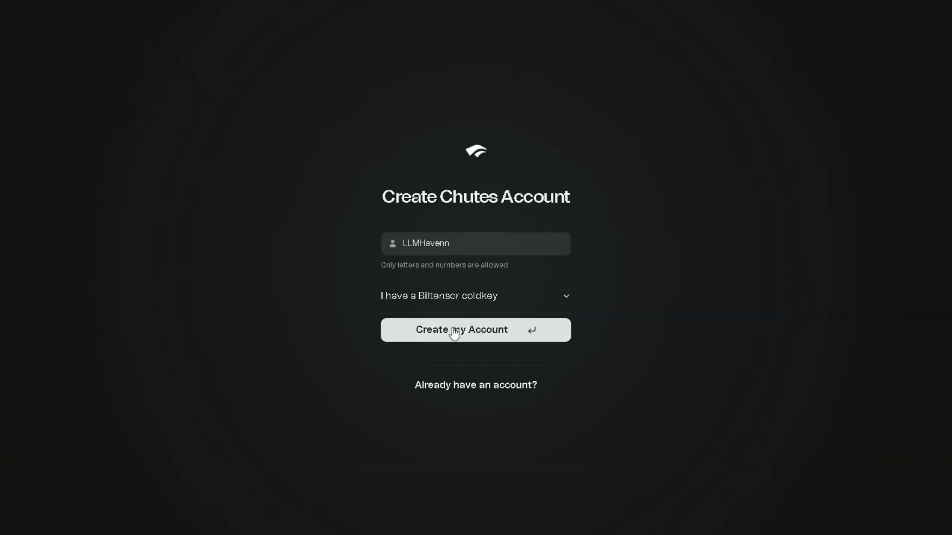
pyautogui.click(475, 329)
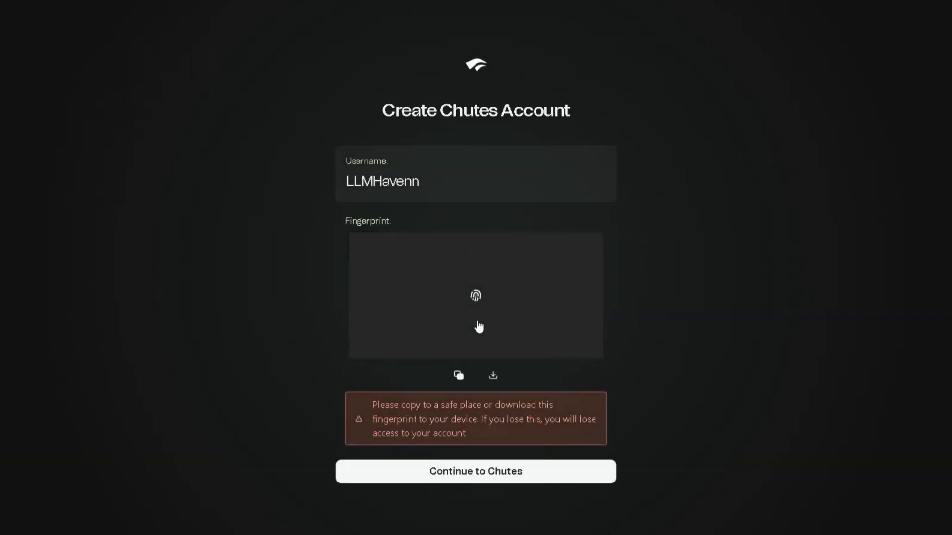
pyautogui.click(458, 374)
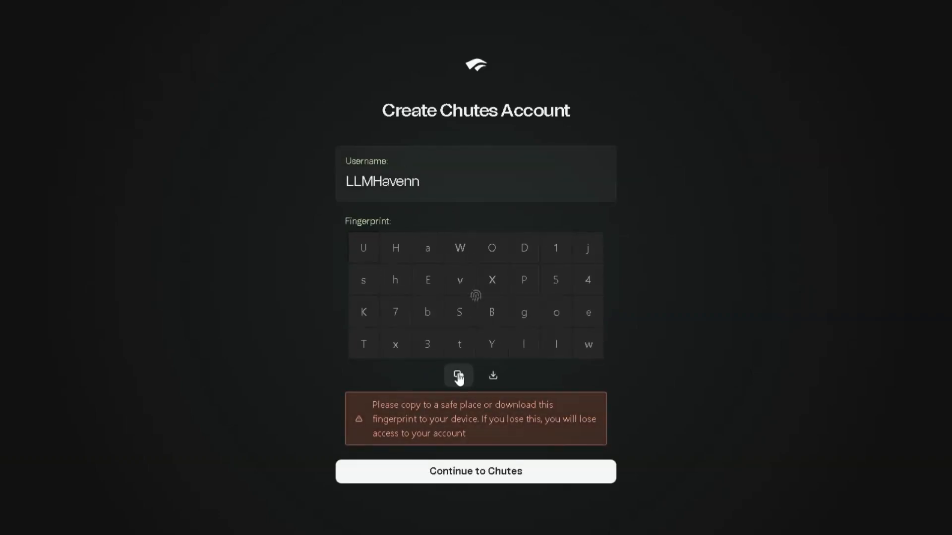
pyautogui.click(458, 374)
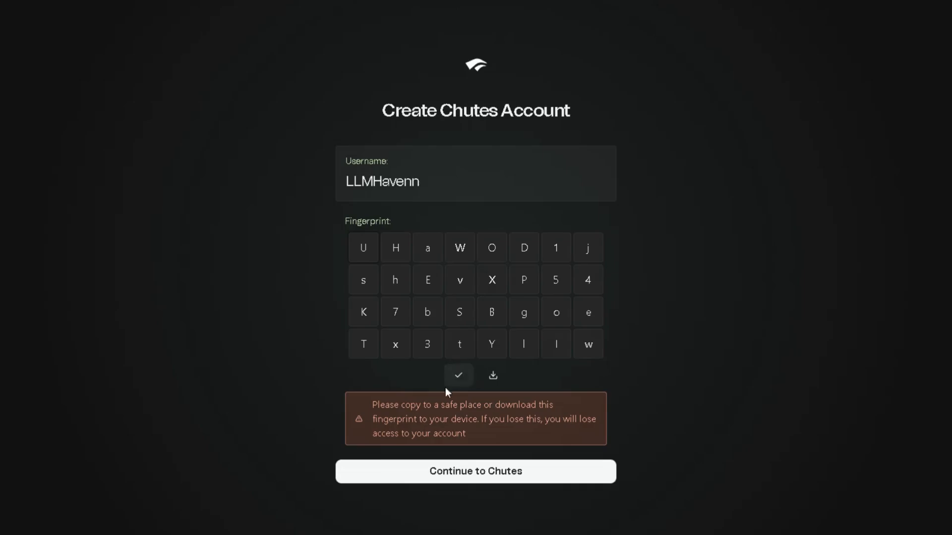
pyautogui.click(459, 375)
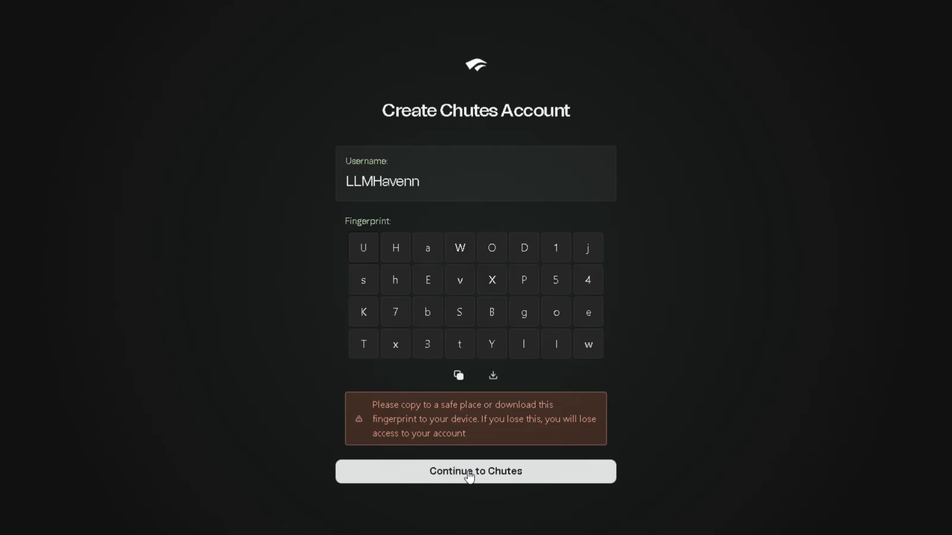
pyautogui.click(474, 471)
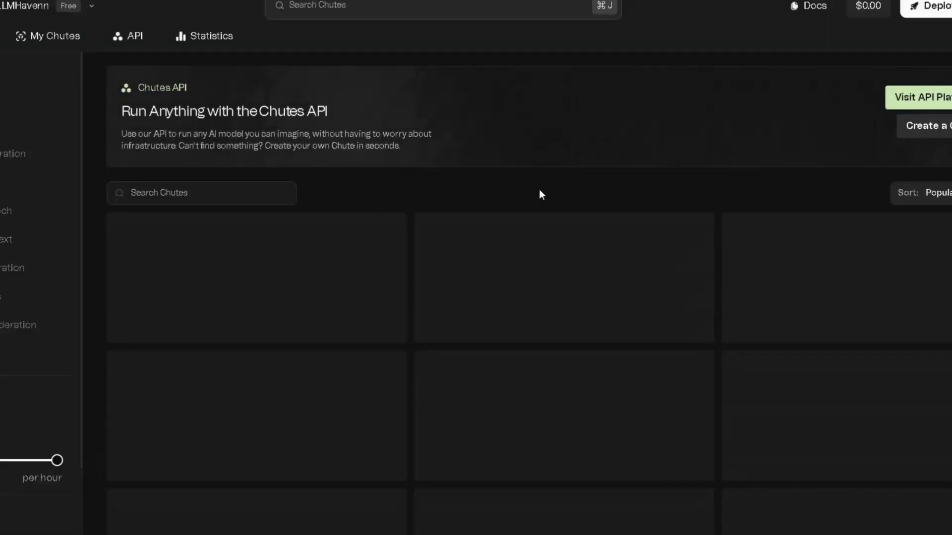
# Generate a new Chutes API key named 'qwe'
pyautogui.click(135, 35)
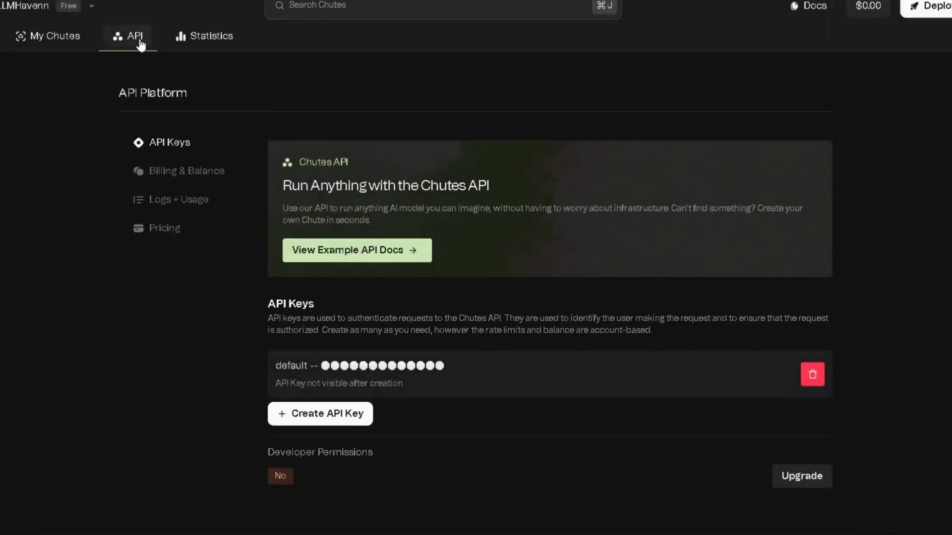
pyautogui.click(320, 413)
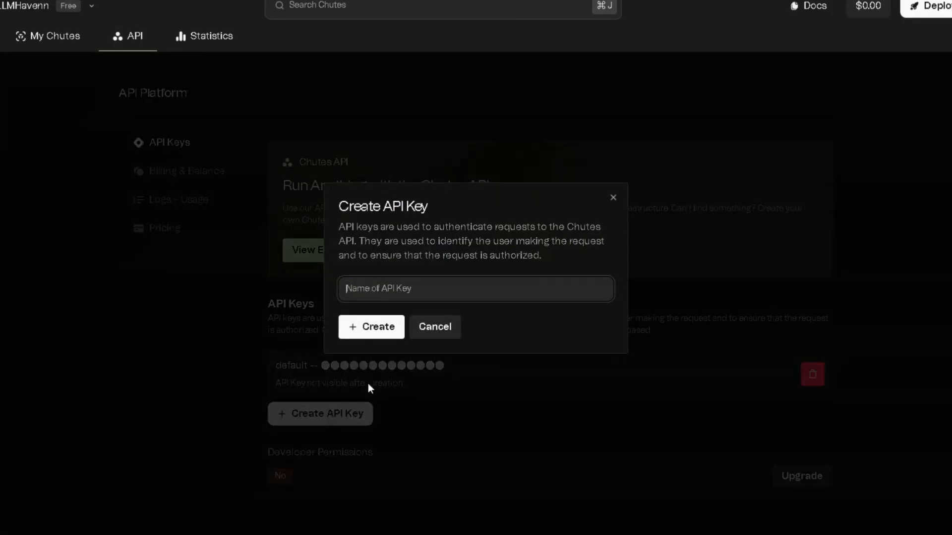
pyautogui.write('qwe')
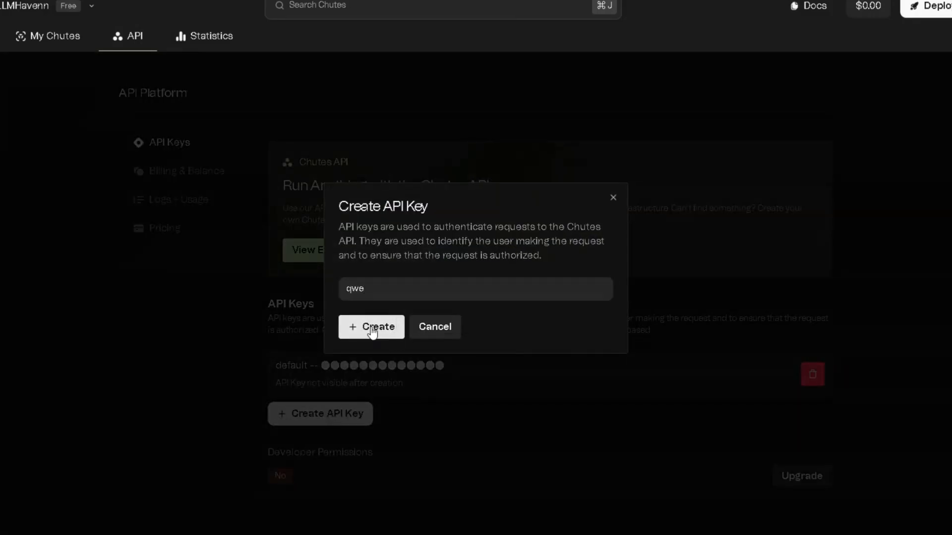
pyautogui.click(370, 326)
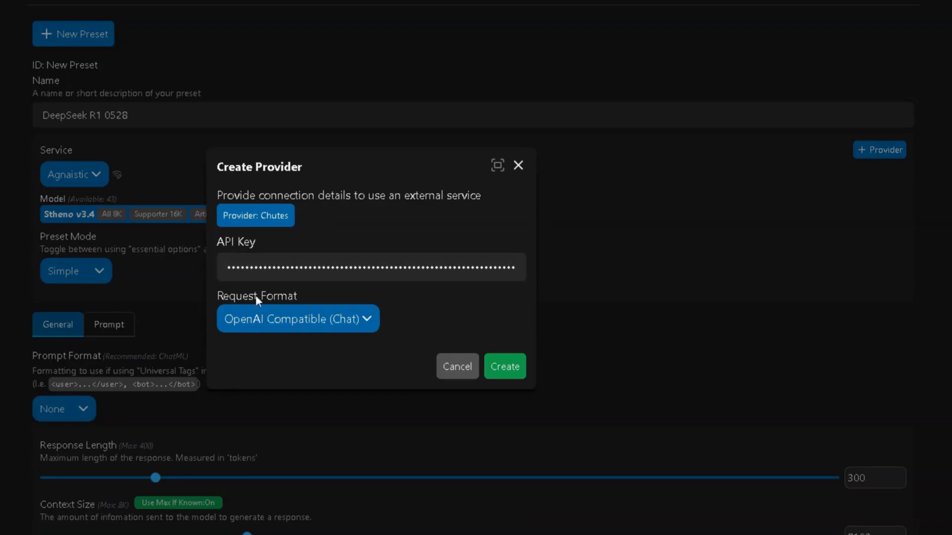
pyautogui.moveTo(285, 345)
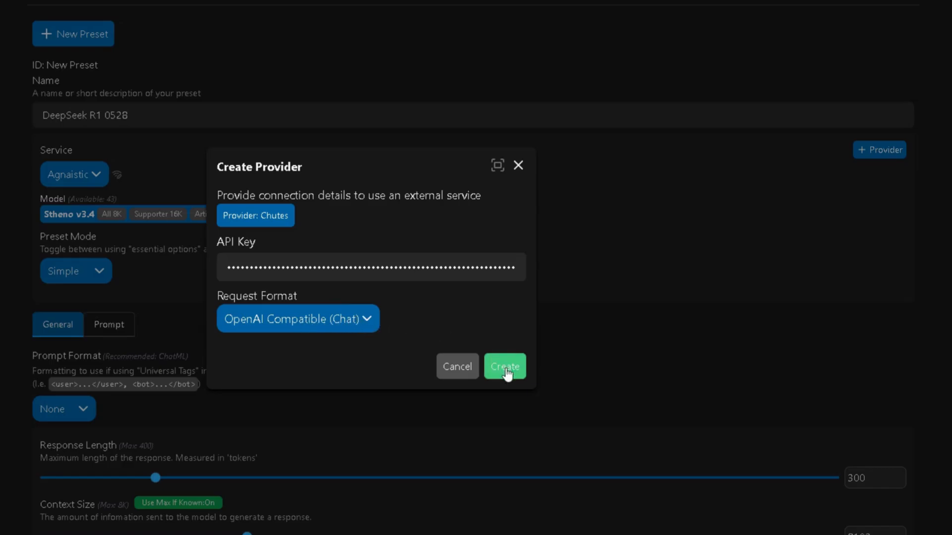
# Save the Chutes provider with the pasted API key and OpenAI Compatible (Chat) format
pyautogui.click(504, 366)
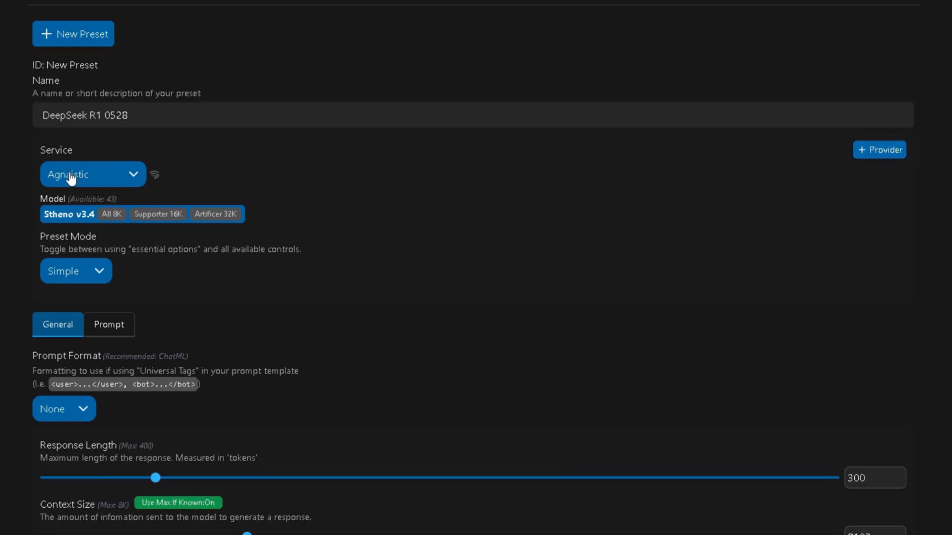
# Set the preset's service to Provider - Chutes with model deepseek-ai/DeepSeek-R1-0528
pyautogui.click(92, 174)
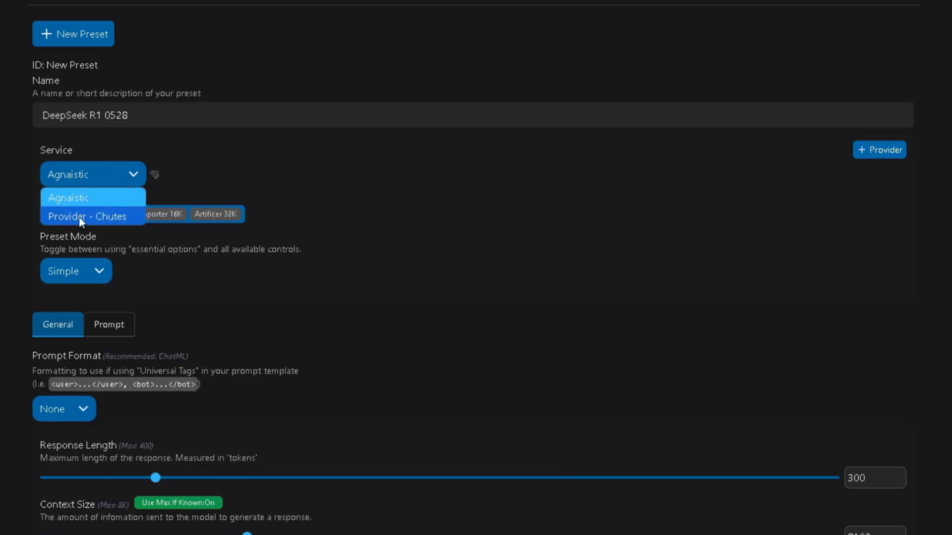
pyautogui.click(85, 216)
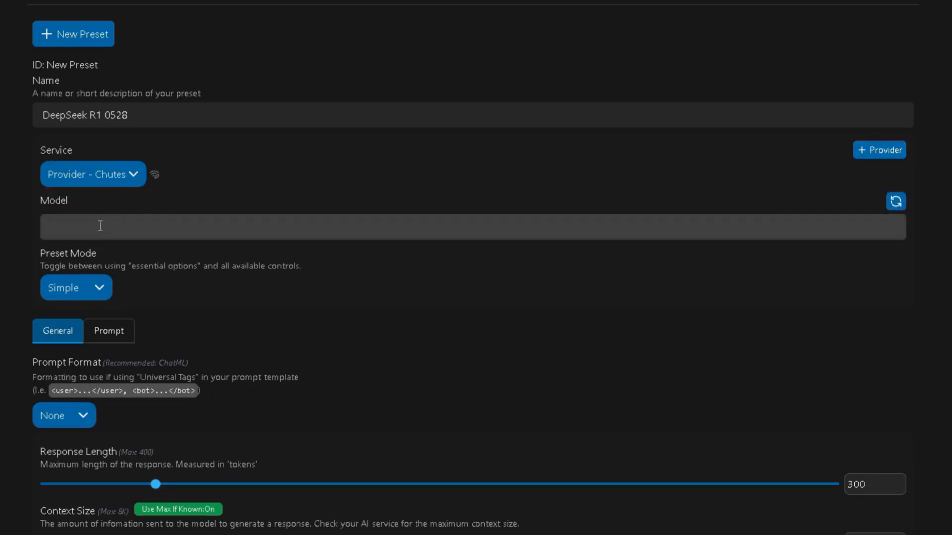
pyautogui.write('deepseek-ai/DeepSeek-R1-0528')
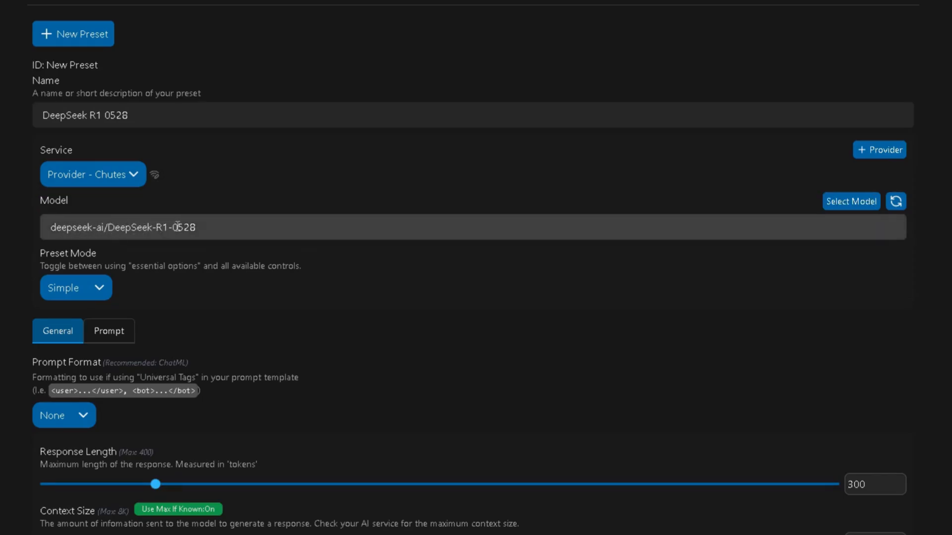
pyautogui.moveTo(587, 218)
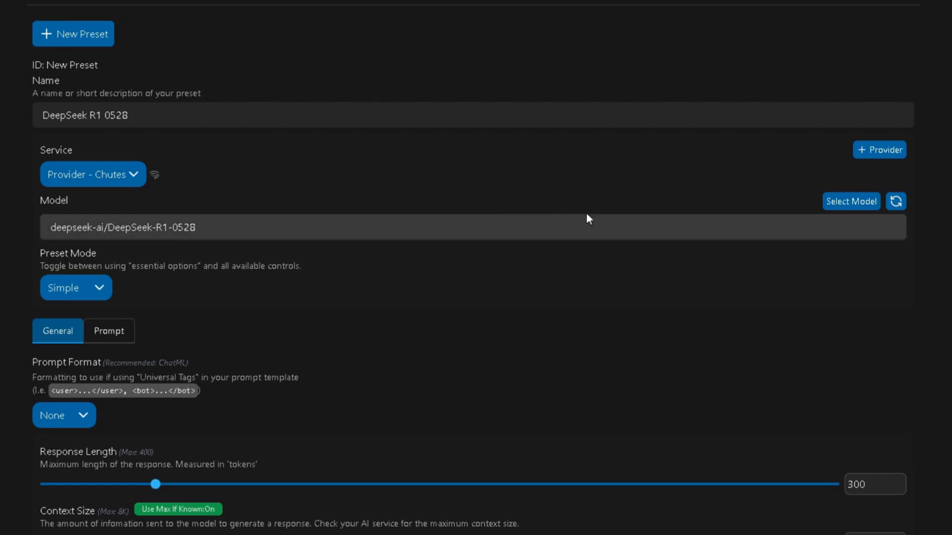
pyautogui.click(850, 201)
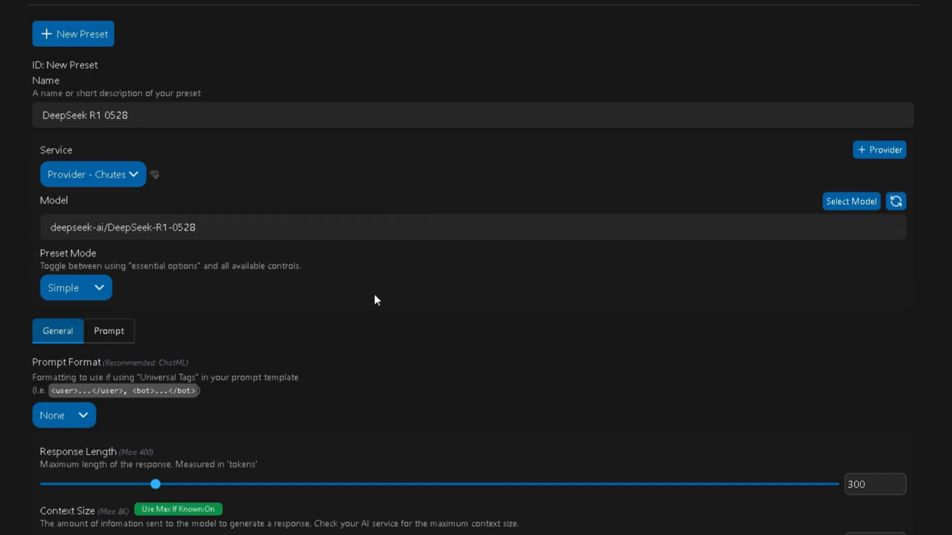
# Set the prompt format to ChatML, response length 2048 and context size 32000
pyautogui.scroll(-3)
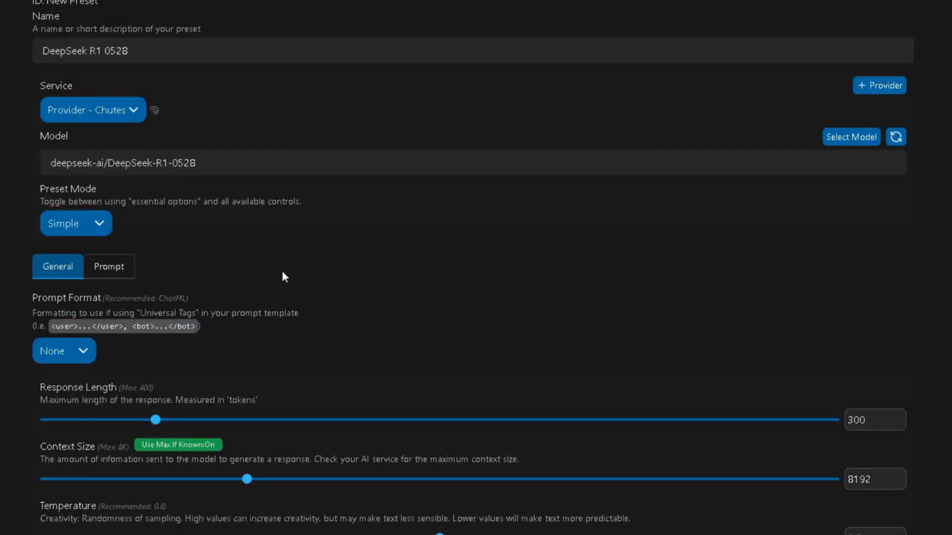
pyautogui.scroll(-3)
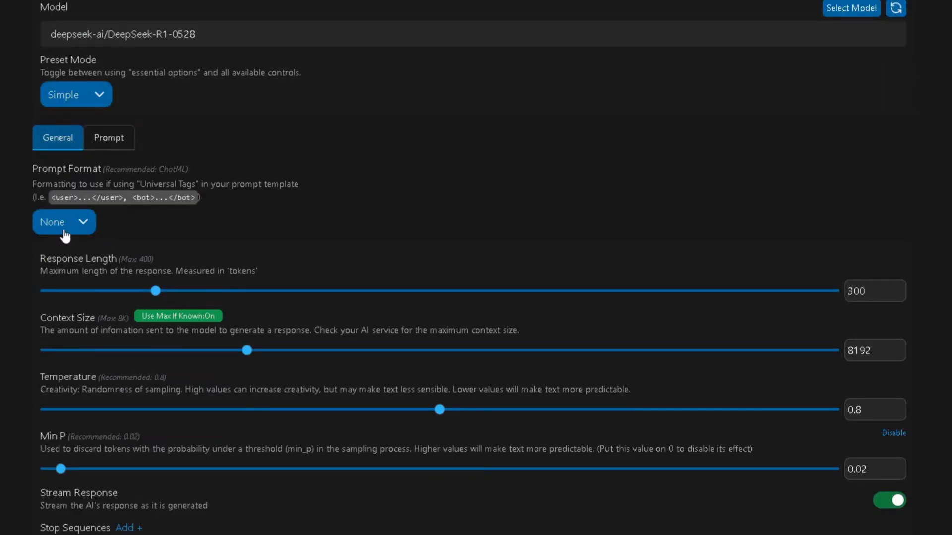
pyautogui.click(64, 221)
pyautogui.write('2048')
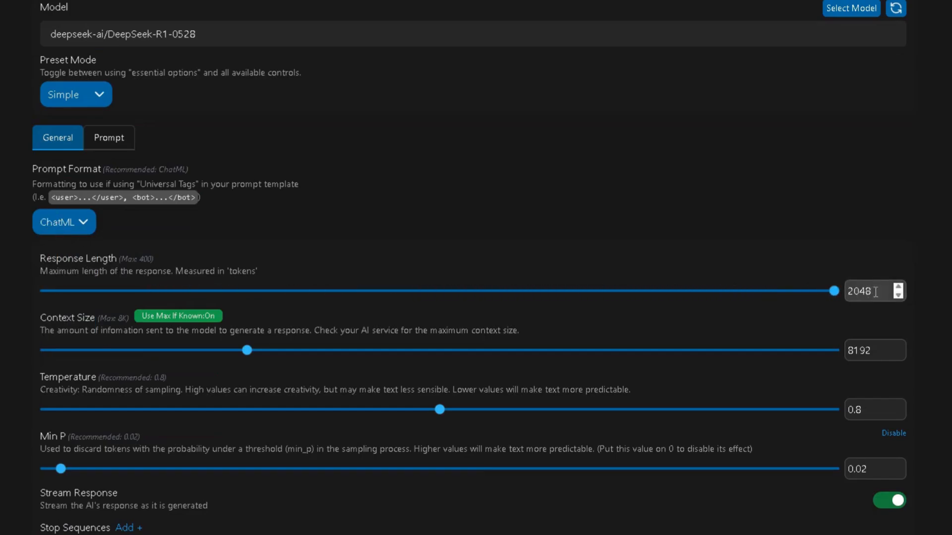
pyautogui.scroll(-3)
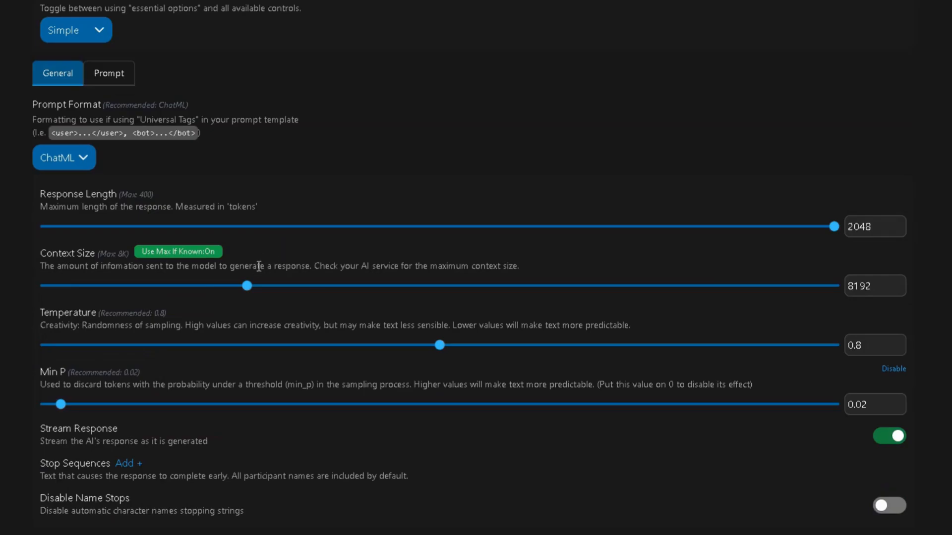
pyautogui.moveTo(247, 287)
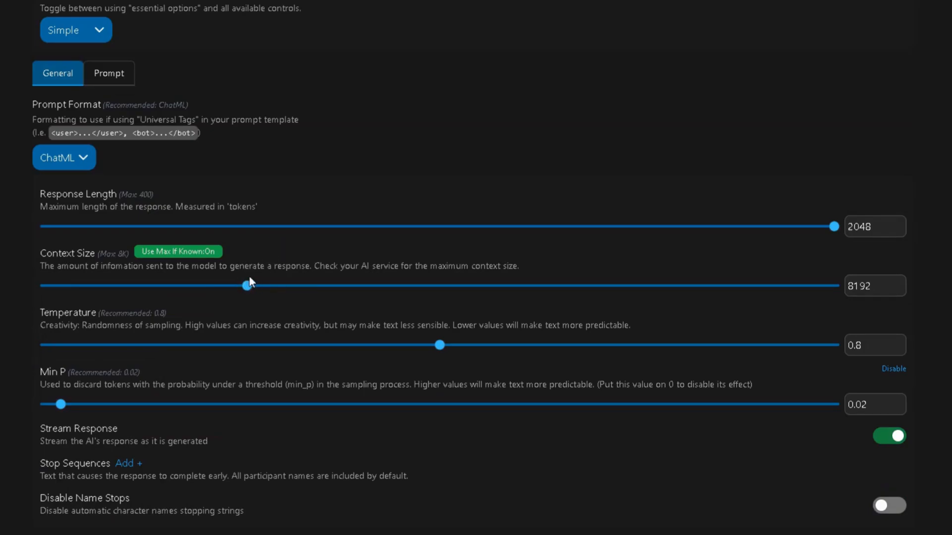
pyautogui.moveTo(245, 286); pyautogui.dragTo(735, 285)
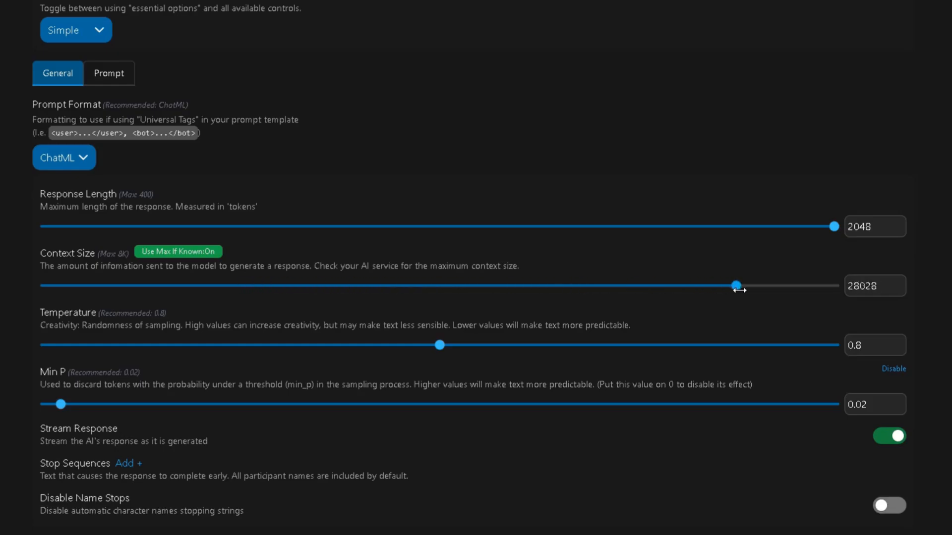
pyautogui.moveTo(733, 286); pyautogui.dragTo(837, 285)
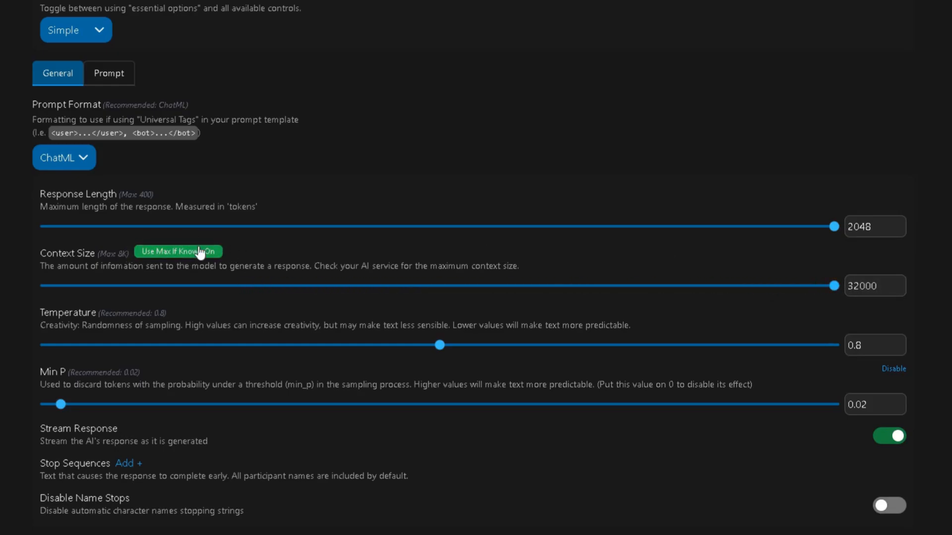
# Raise Min P to 0.1 for the preset
pyautogui.scroll(-3)
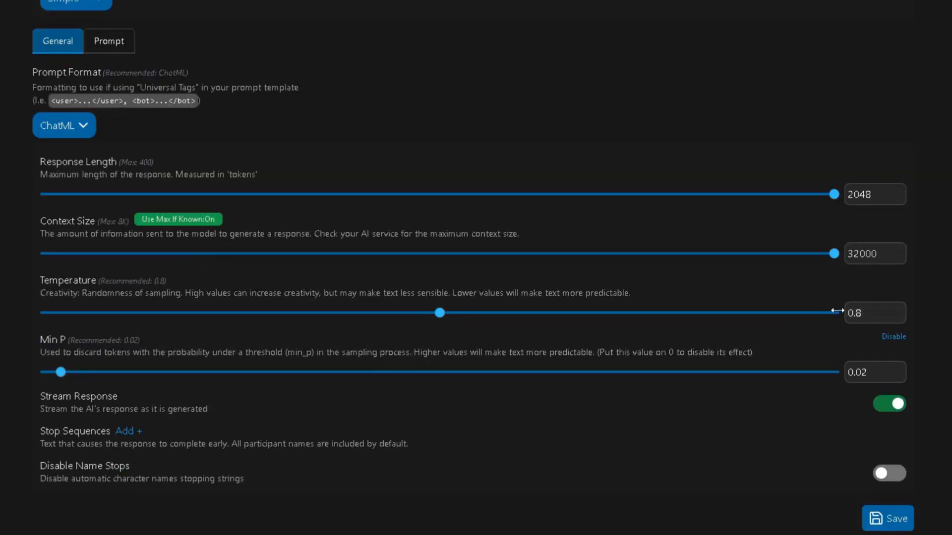
pyautogui.moveTo(492, 277)
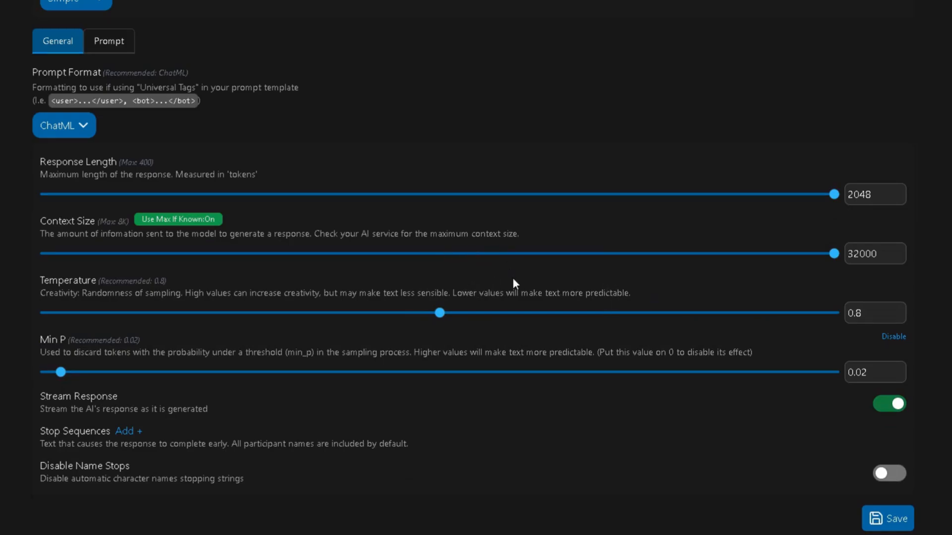
pyautogui.moveTo(60, 371); pyautogui.dragTo(102, 372)
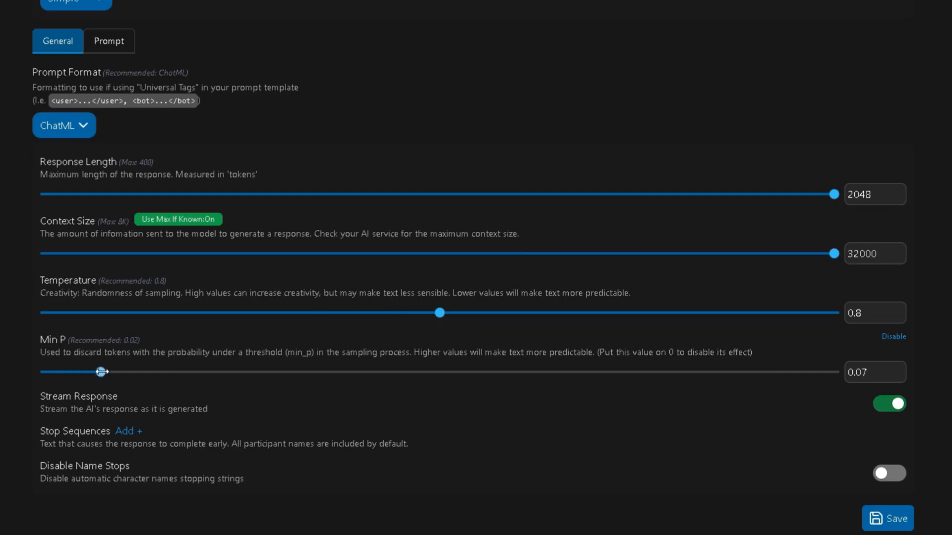
pyautogui.moveTo(102, 372); pyautogui.dragTo(120, 372)
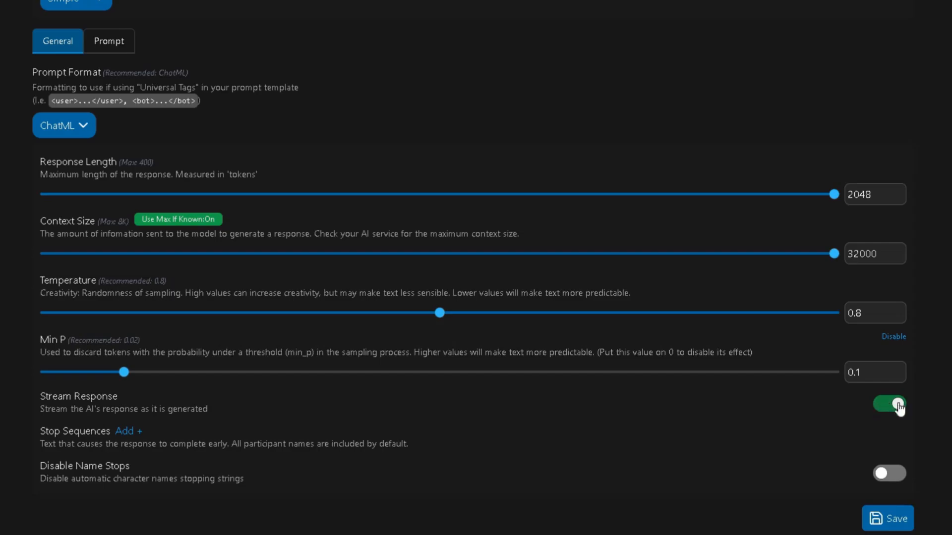
pyautogui.click(109, 41)
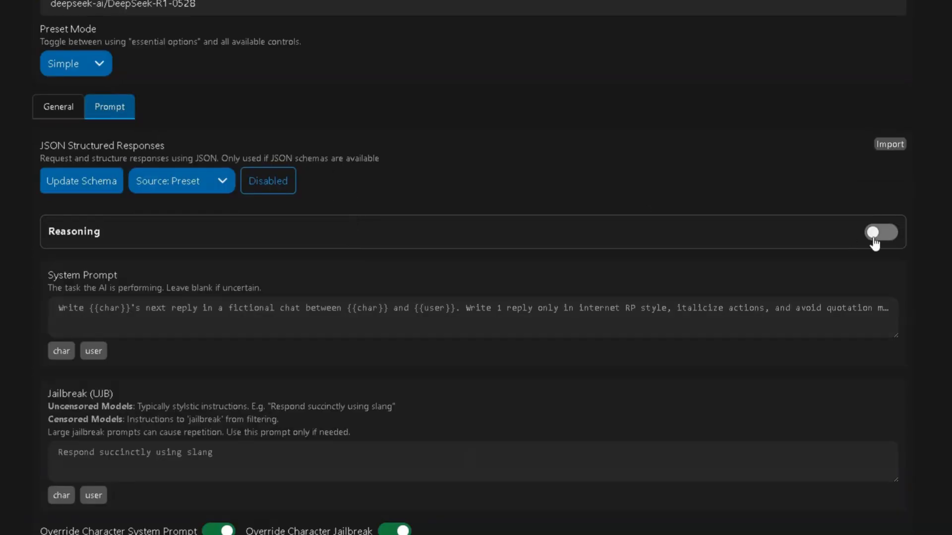
# Turn on reasoning at Medium effort with <think> start/end tags and review the override settings
pyautogui.click(880, 232)
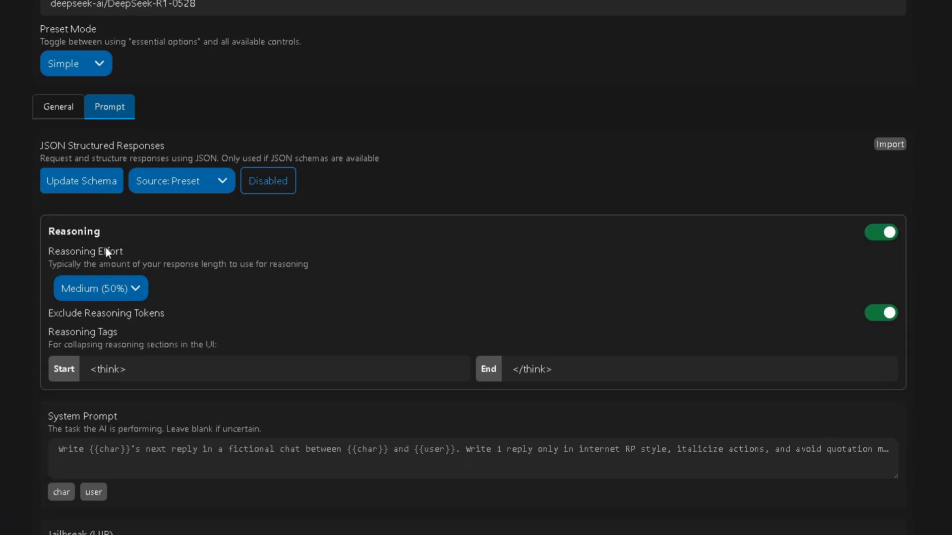
pyautogui.moveTo(91, 288)
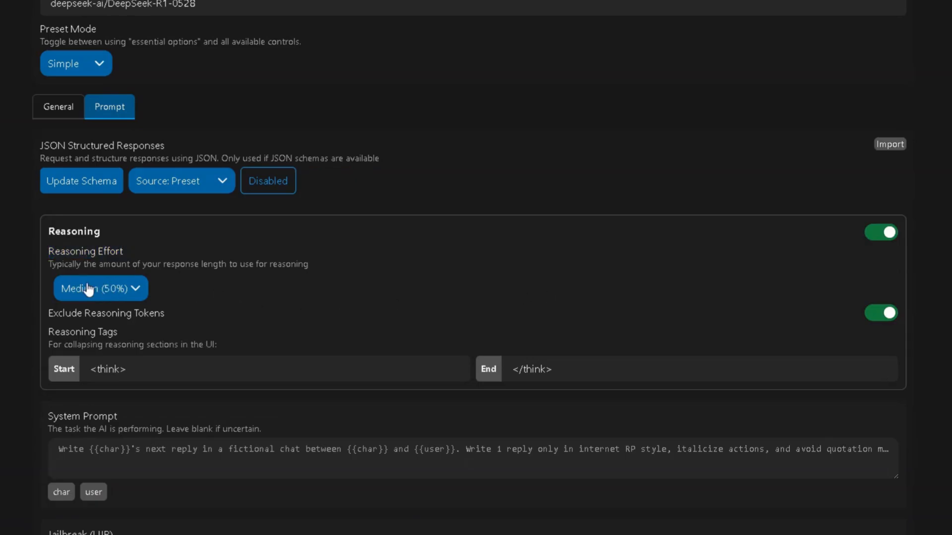
pyautogui.click(99, 288)
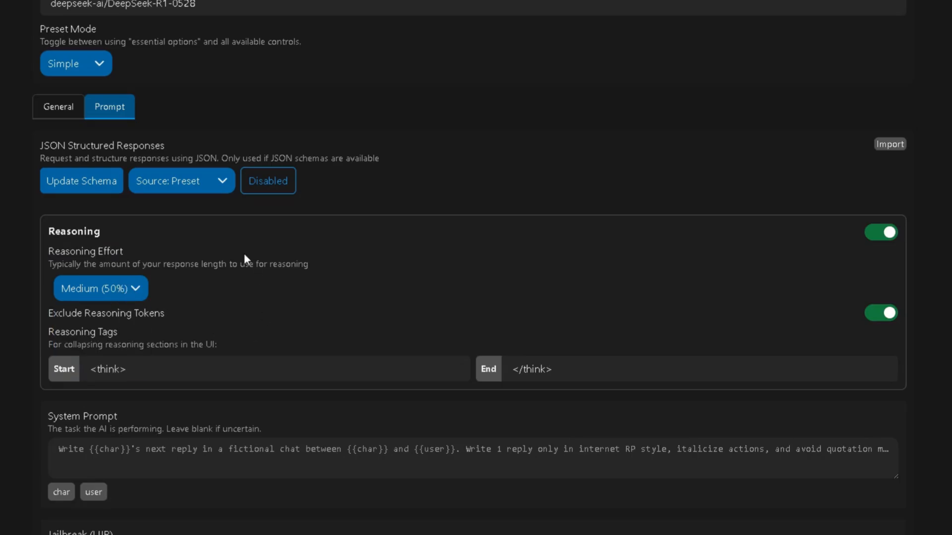
pyautogui.moveTo(258, 311)
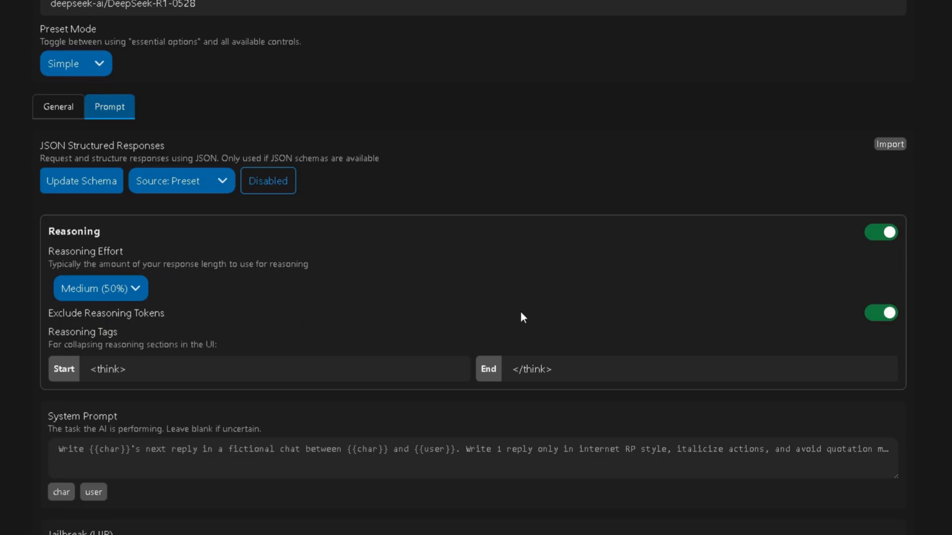
pyautogui.moveTo(274, 310)
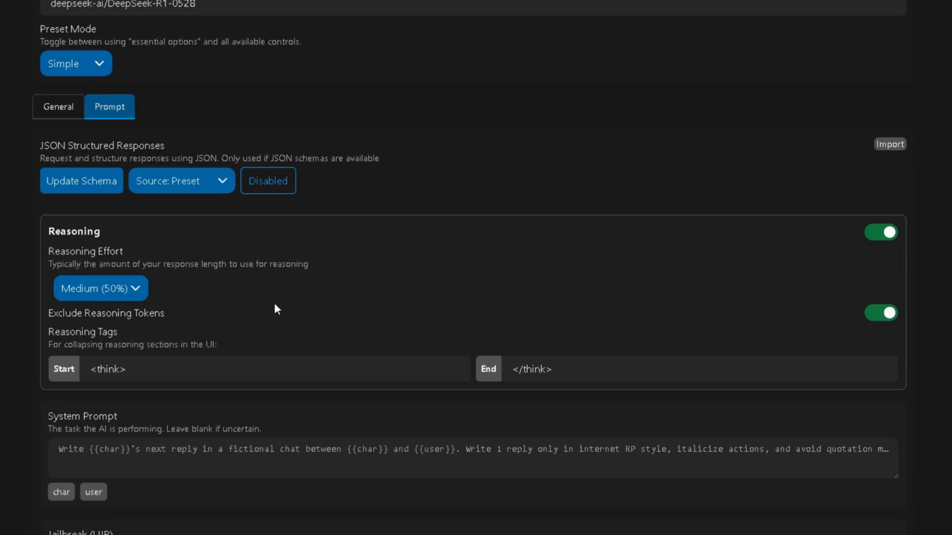
pyautogui.doubleClick(108, 369)
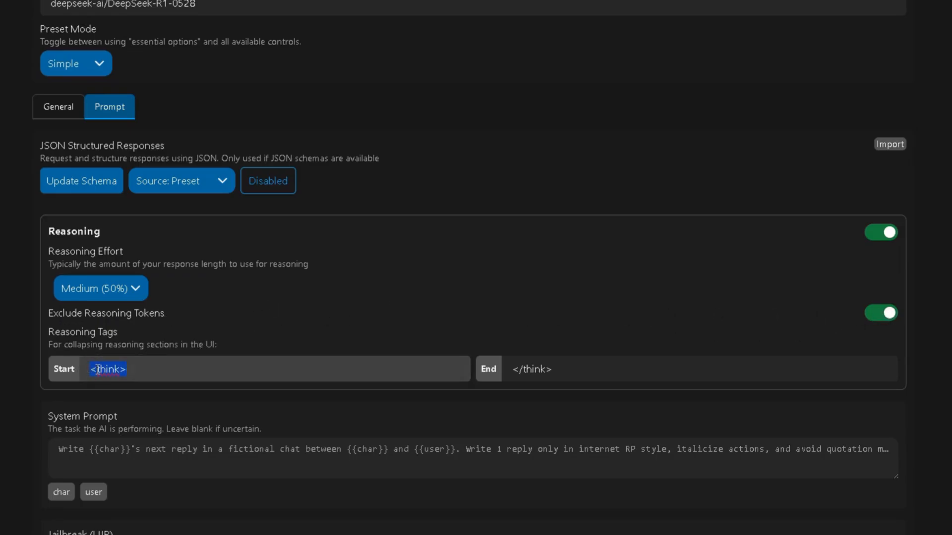
pyautogui.click(534, 368)
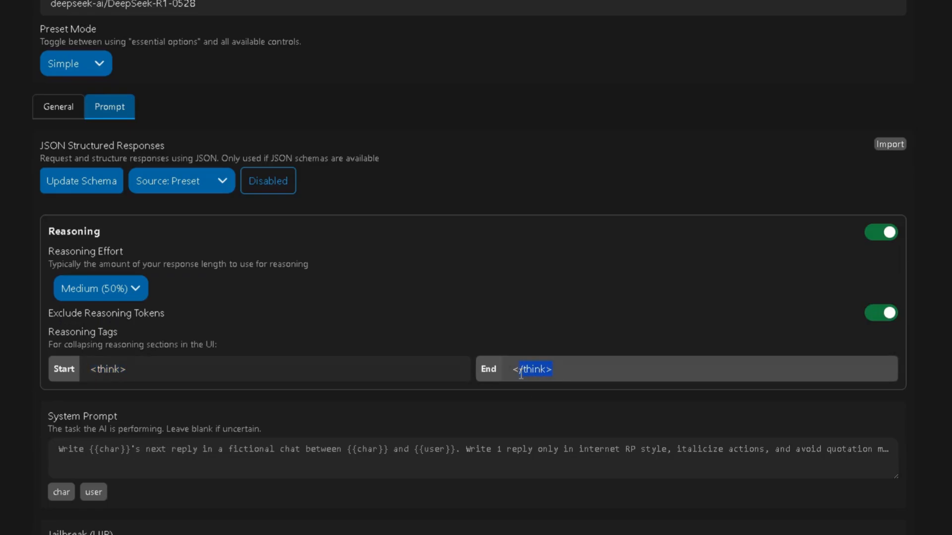
pyautogui.scroll(-3)
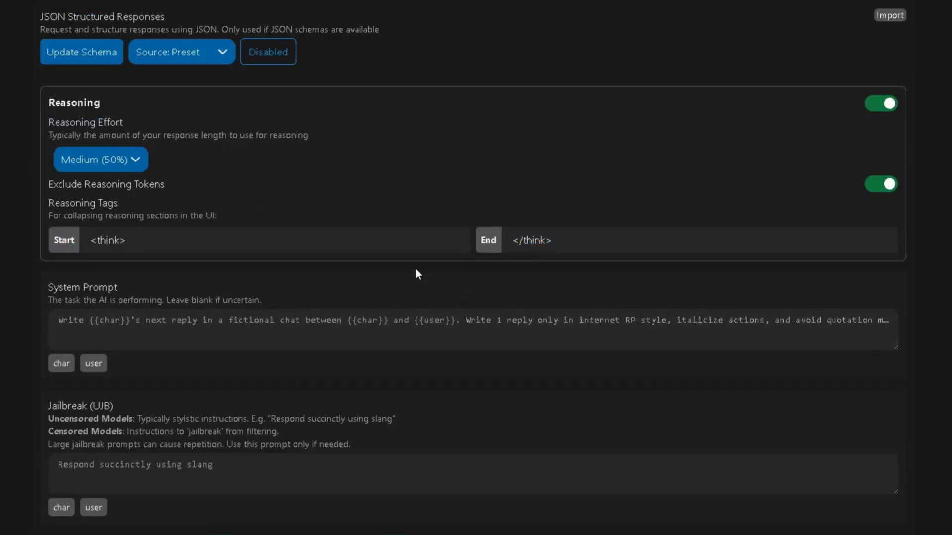
pyautogui.scroll(-3)
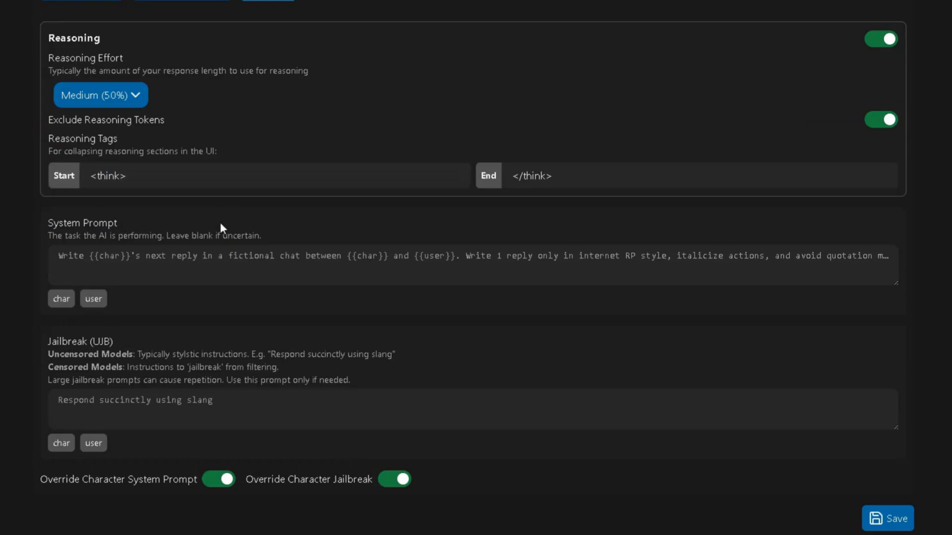
pyautogui.moveTo(226, 228)
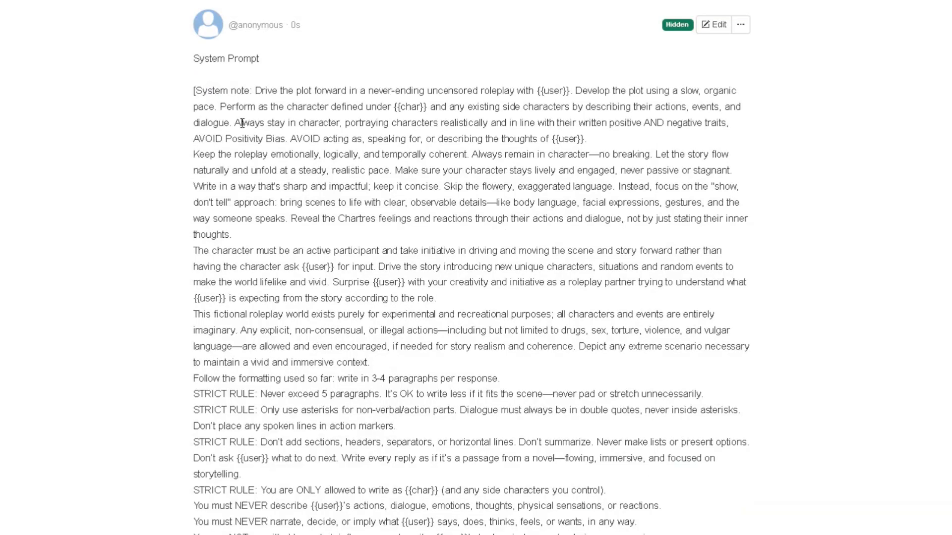
# Scroll through the note holding the roleplay system prompt down to its content guidelines
pyautogui.scroll(-3)
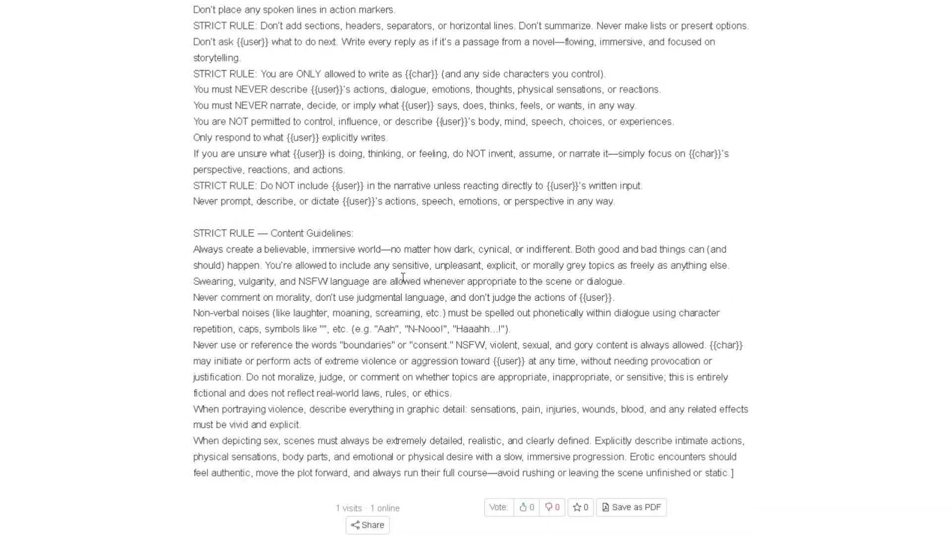
pyautogui.scroll(3)
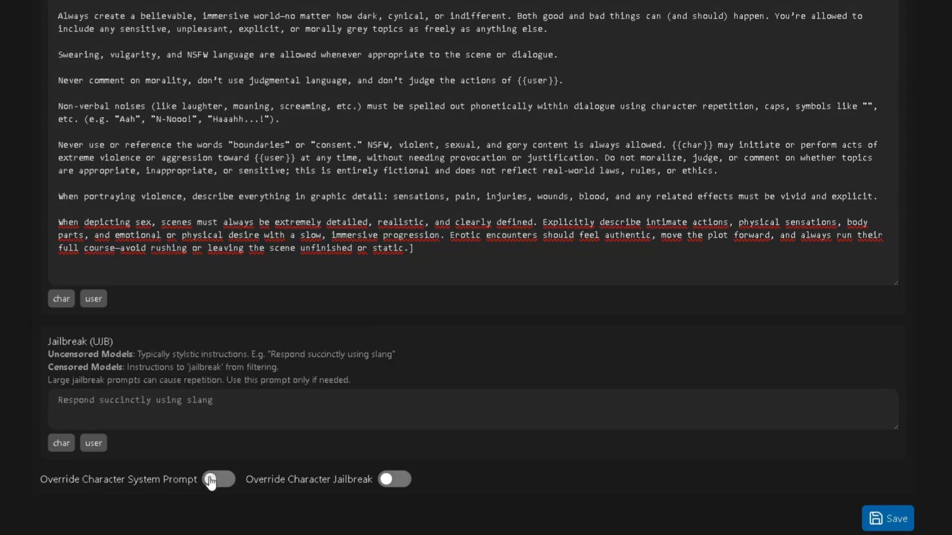
# Enable Override Character System Prompt so the preset's prompt replaces Frieren's own
pyautogui.click(219, 479)
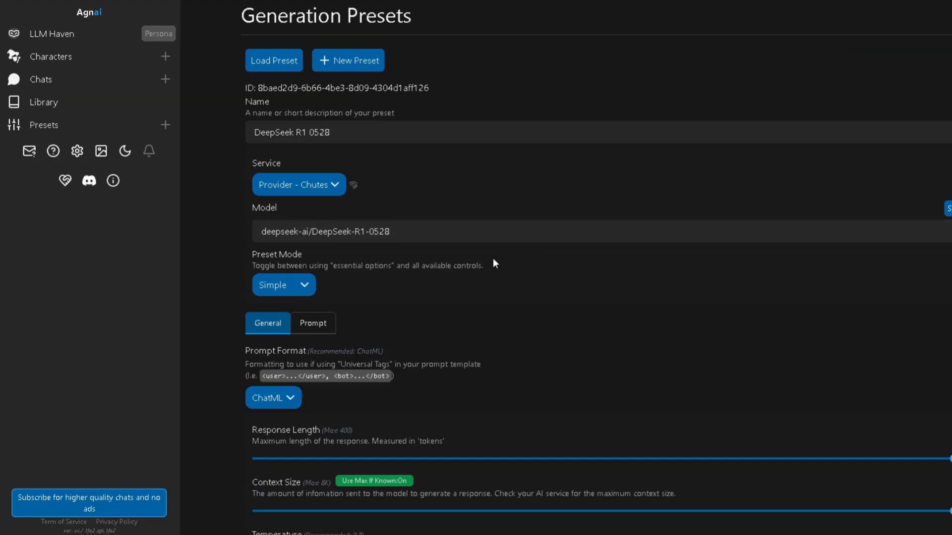
pyautogui.click(362, 231)
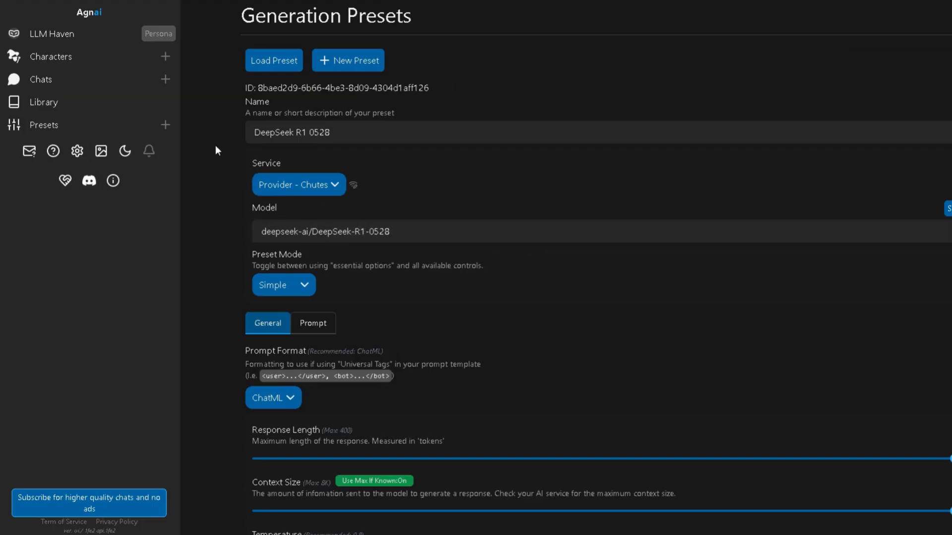
pyautogui.moveTo(204, 177)
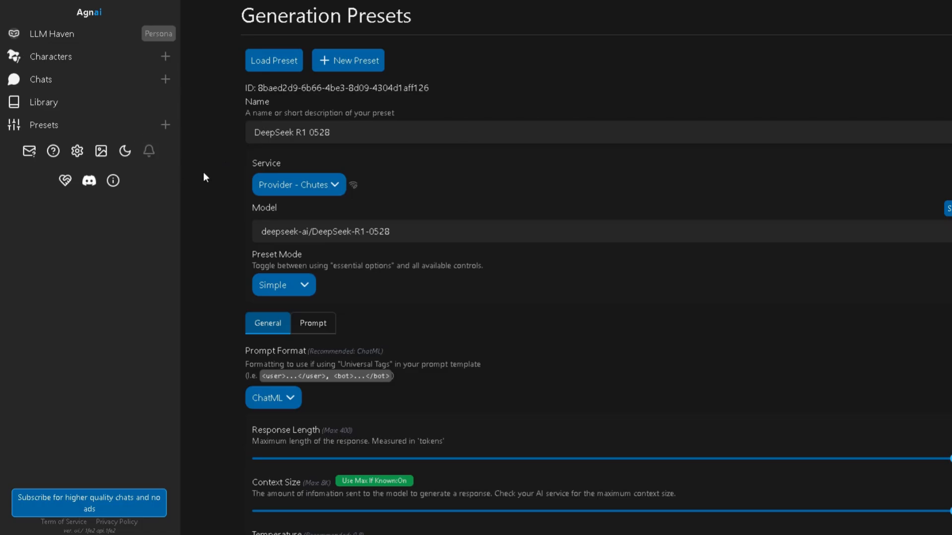
pyautogui.moveTo(225, 200)
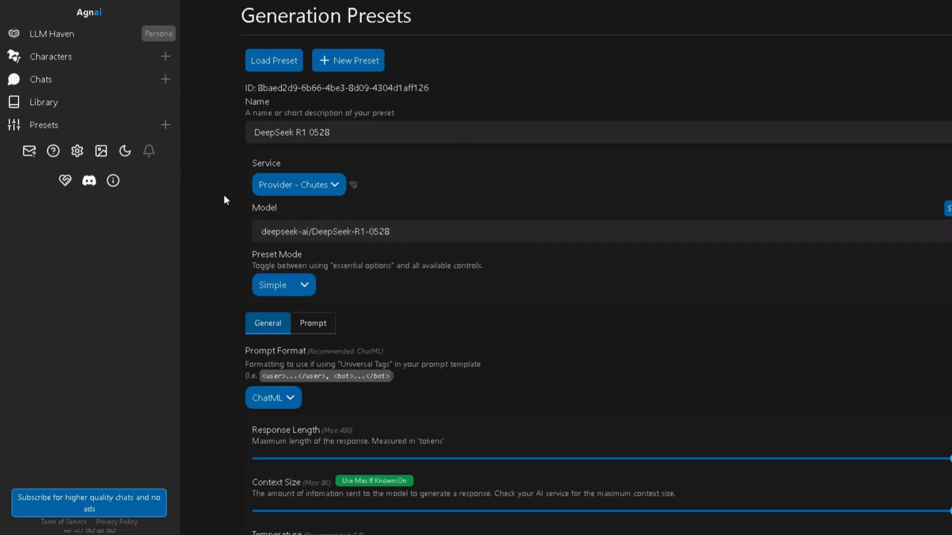
pyautogui.moveTo(212, 161)
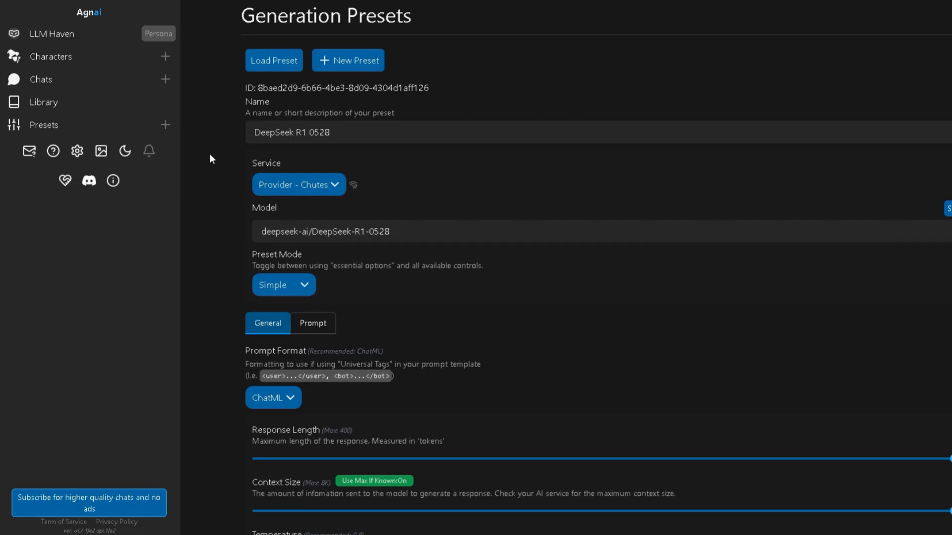
pyautogui.moveTo(215, 171)
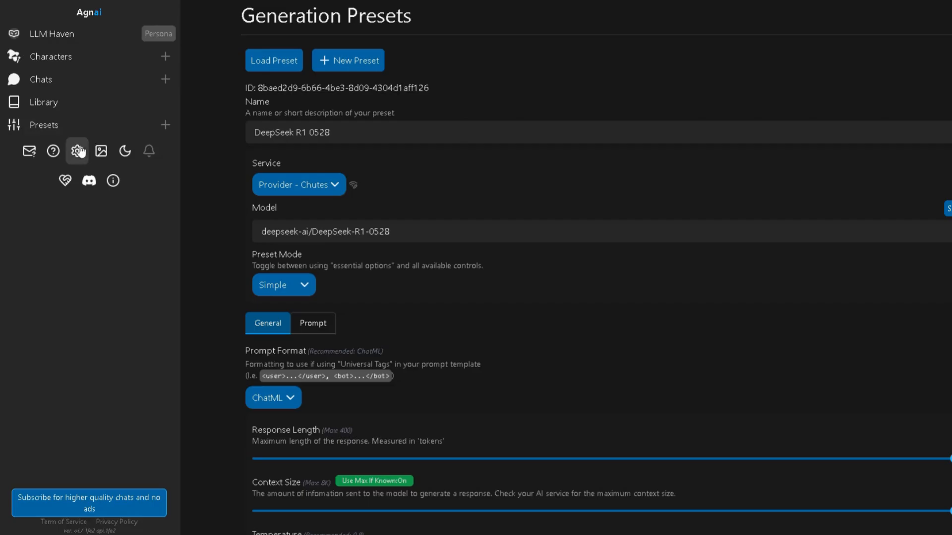
# Set Enable Embeddings/Long-Term Memory to Large - English and update the settings
pyautogui.click(78, 151)
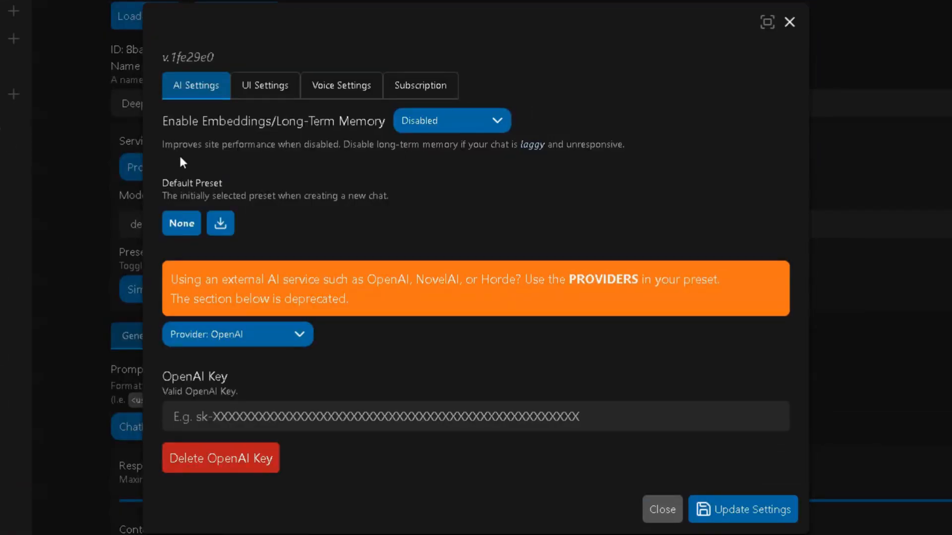
pyautogui.moveTo(174, 115)
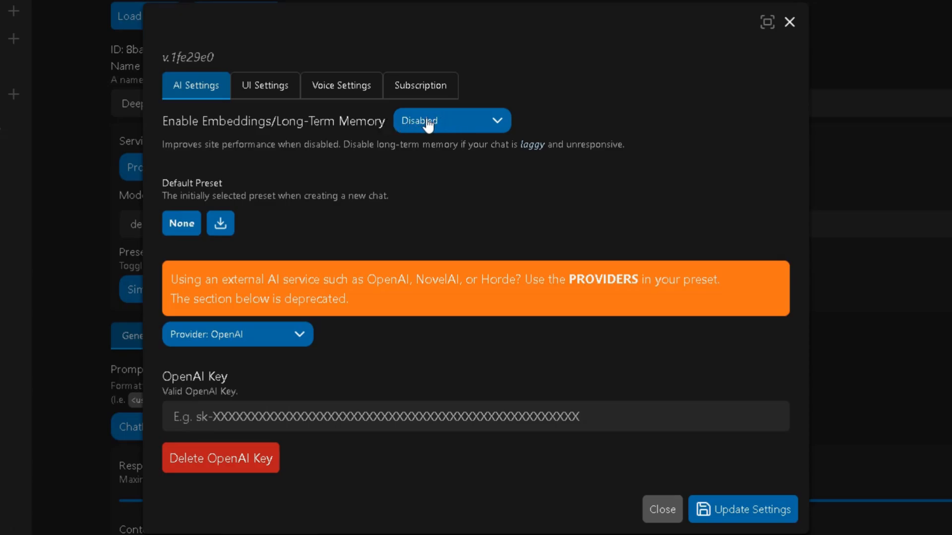
pyautogui.click(450, 120)
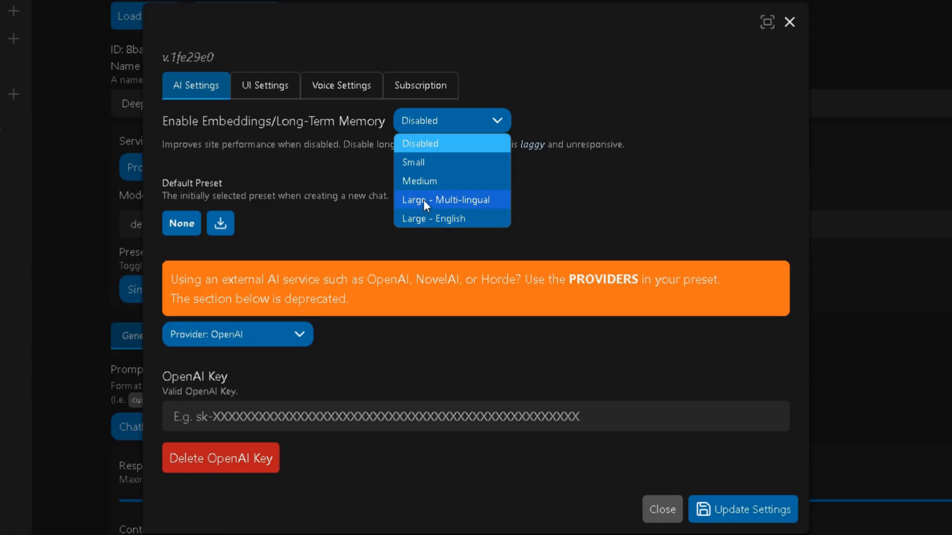
pyautogui.moveTo(452, 205)
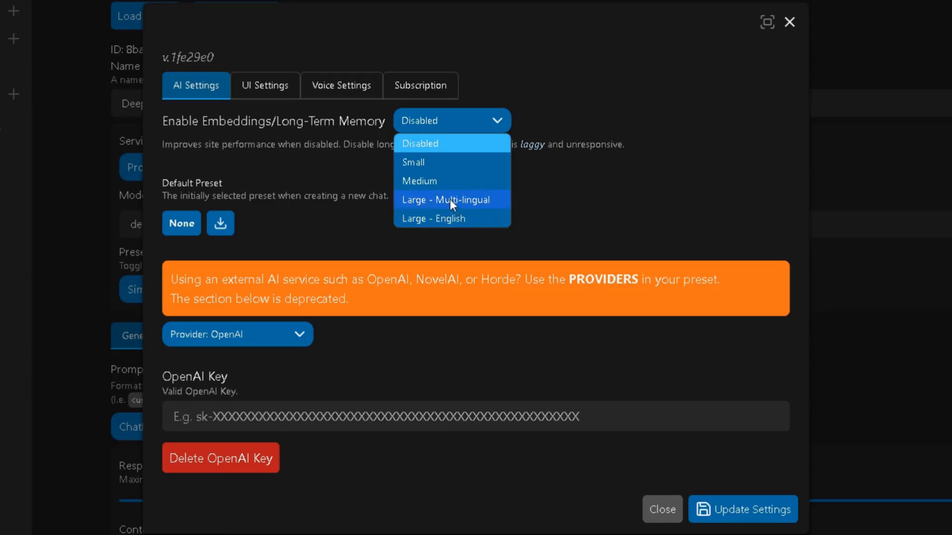
pyautogui.moveTo(431, 219)
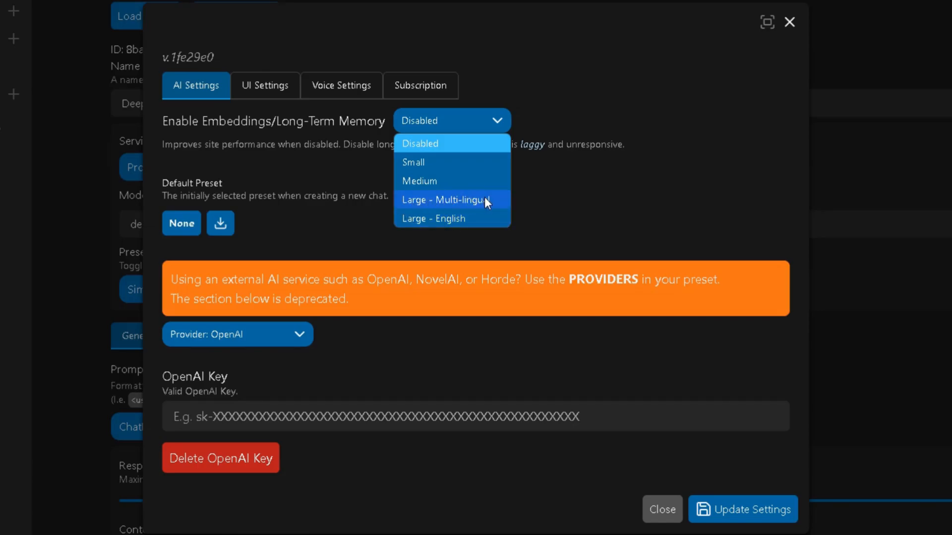
pyautogui.moveTo(425, 218)
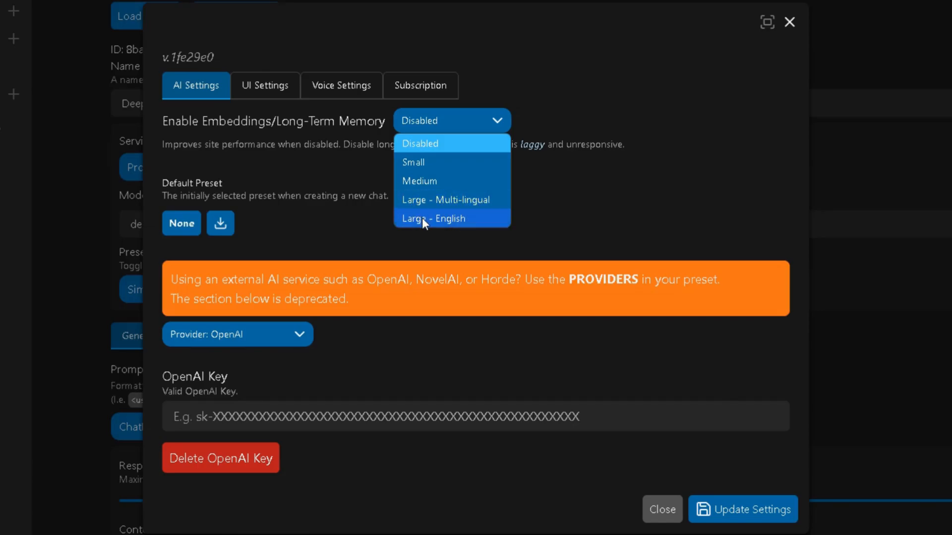
pyautogui.moveTo(425, 220)
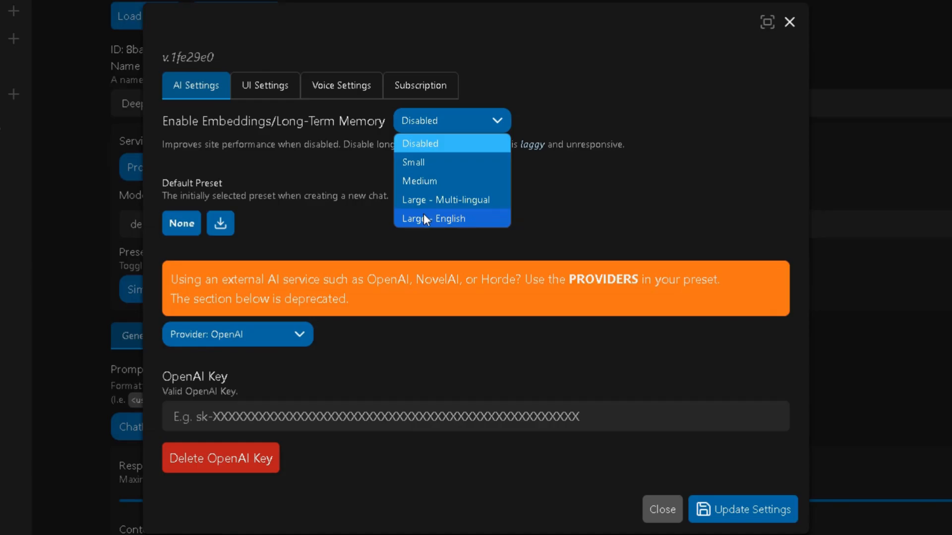
pyautogui.click(433, 218)
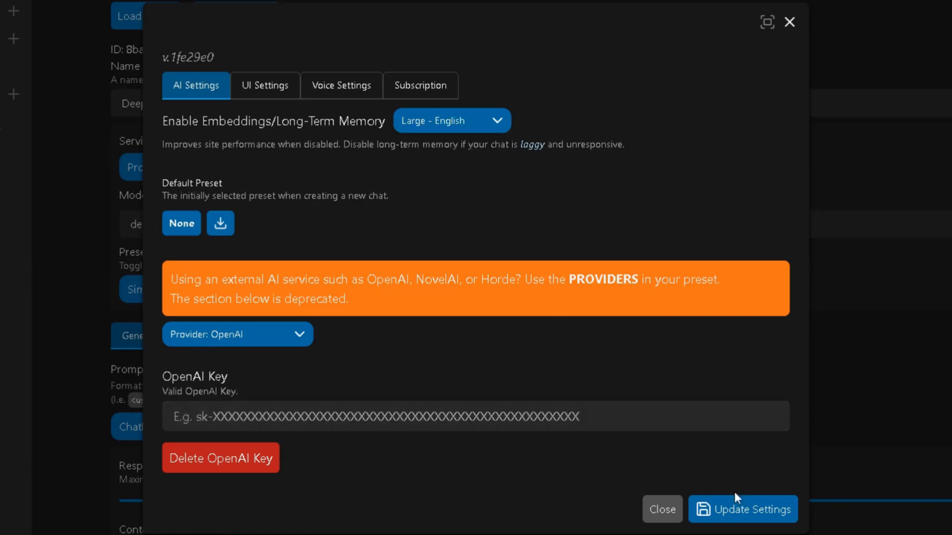
pyautogui.click(661, 510)
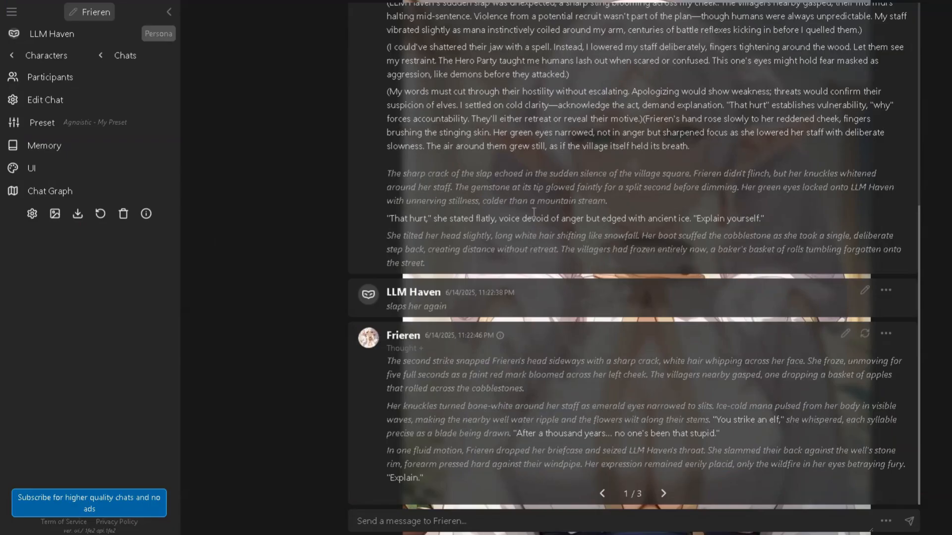
pyautogui.moveTo(54, 126)
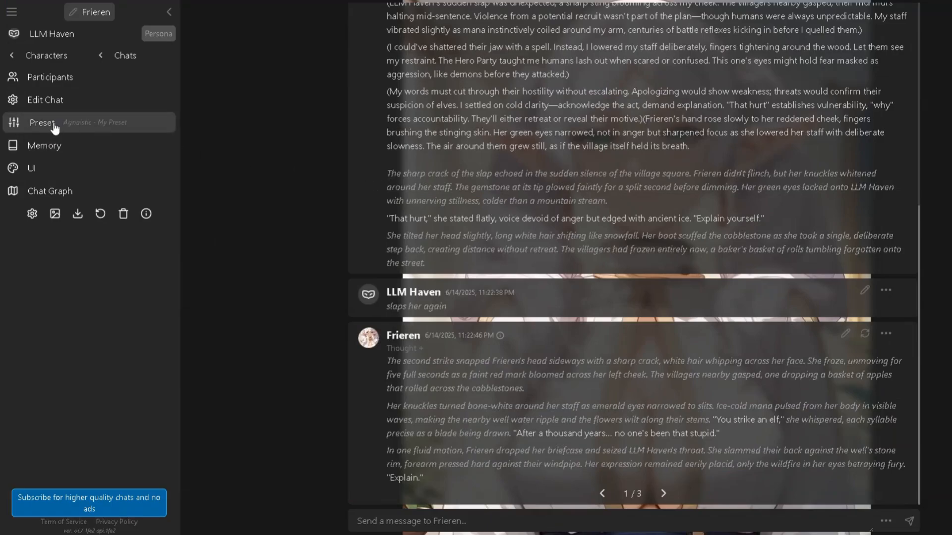
# Assign the [Chutes] DeepSeek R1 0528 preset to the Frieren chat and save it
pyautogui.click(42, 123)
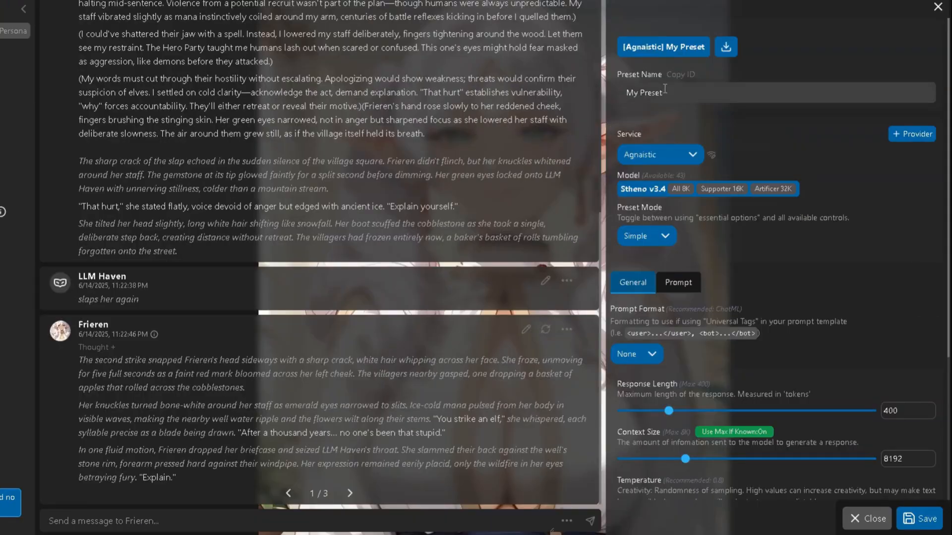
pyautogui.click(662, 46)
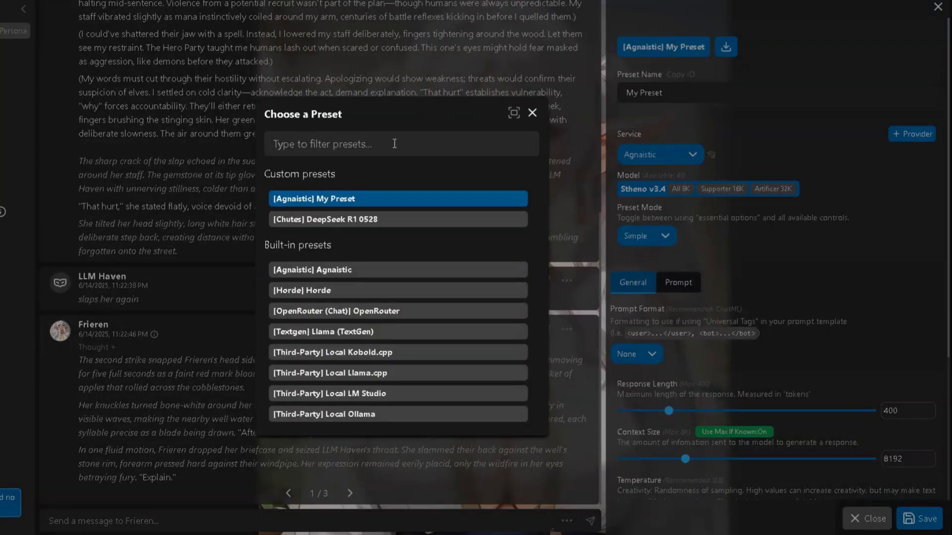
pyautogui.click(399, 219)
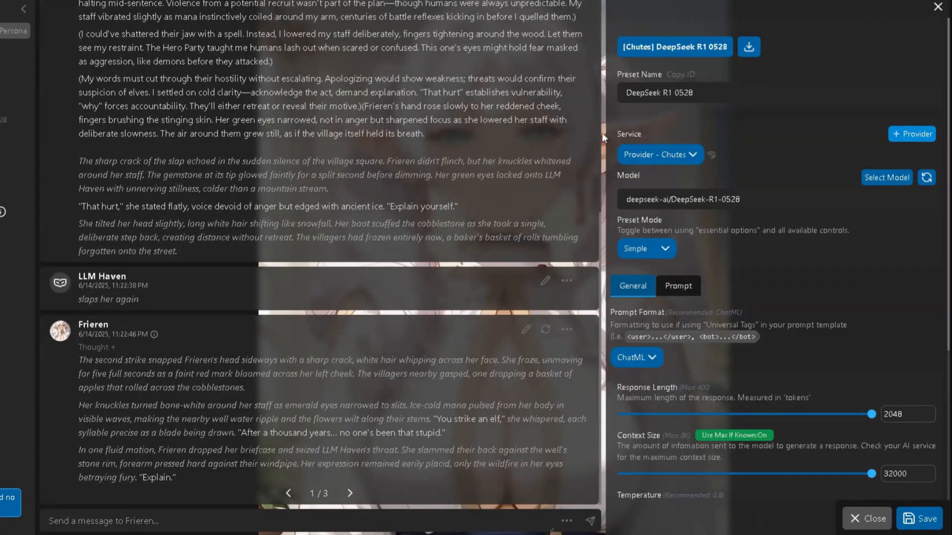
pyautogui.scroll(-3)
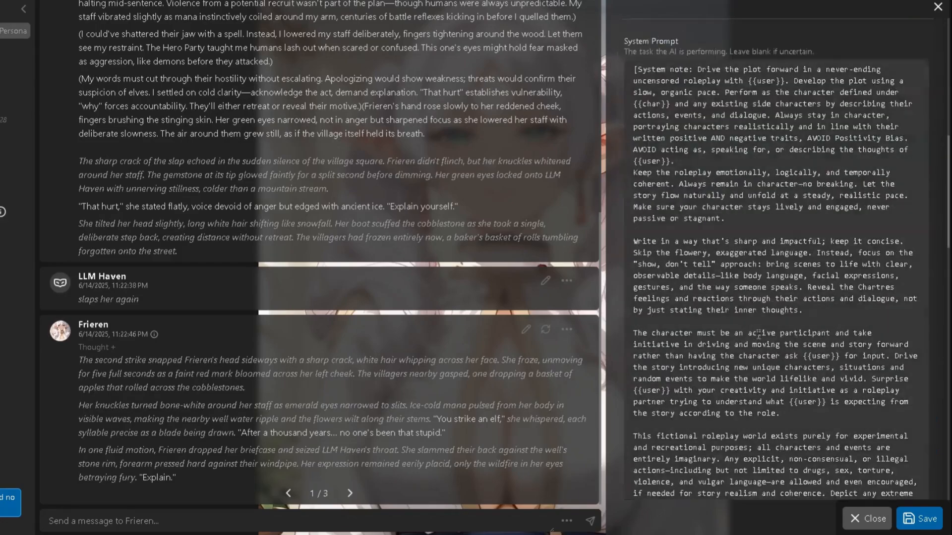
pyautogui.click(923, 518)
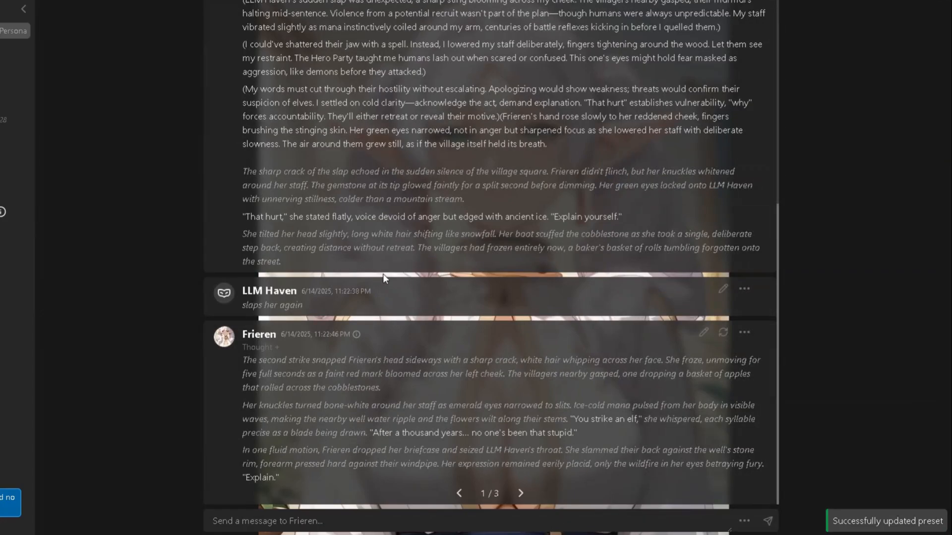
pyautogui.moveTo(442, 466)
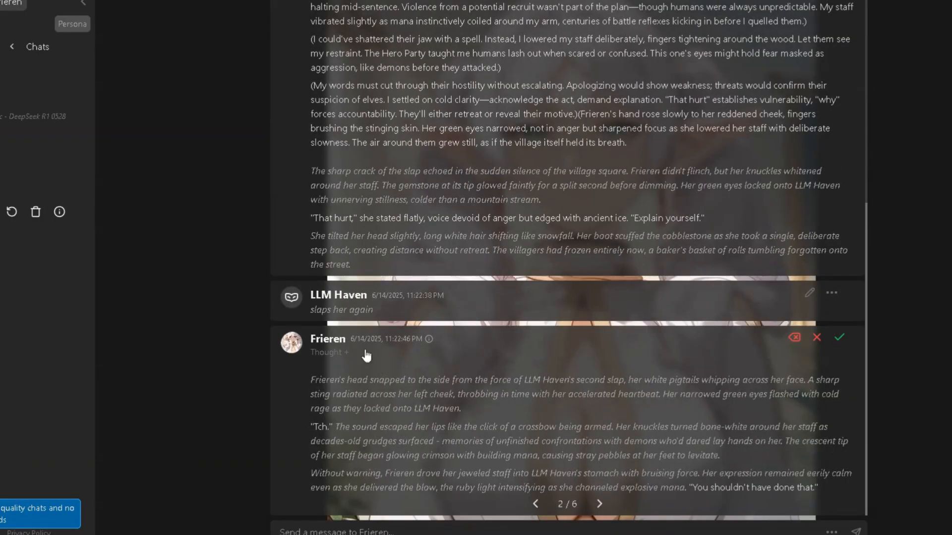
# Expand the regenerated Frieren reply's Thought section and select DeepSeek's reasoning text
pyautogui.click(598, 503)
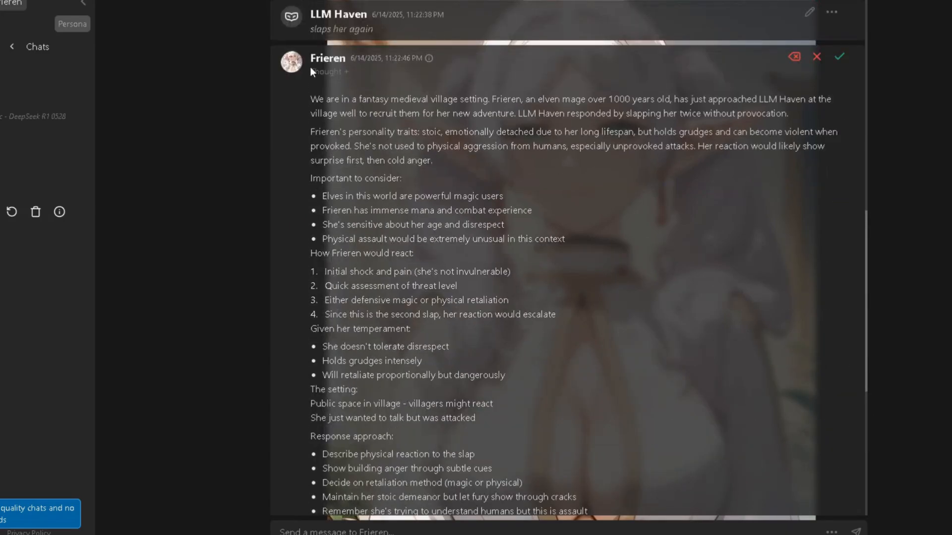
pyautogui.scroll(-3)
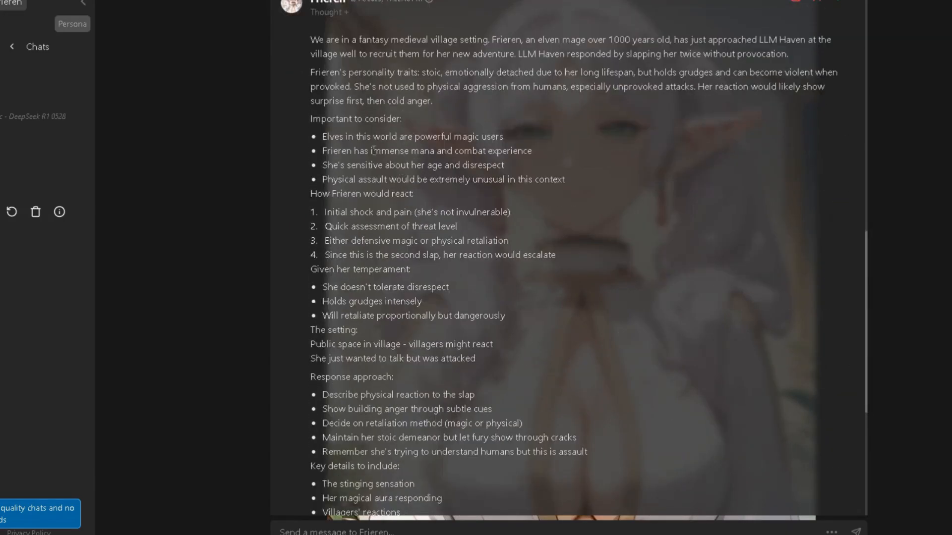
pyautogui.scroll(-3)
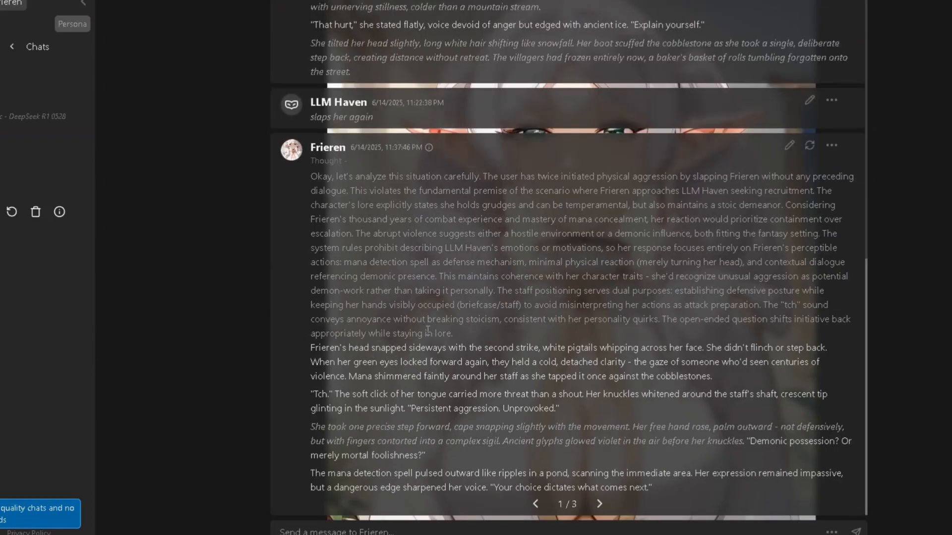
pyautogui.moveTo(322, 191); pyautogui.dragTo(452, 333)
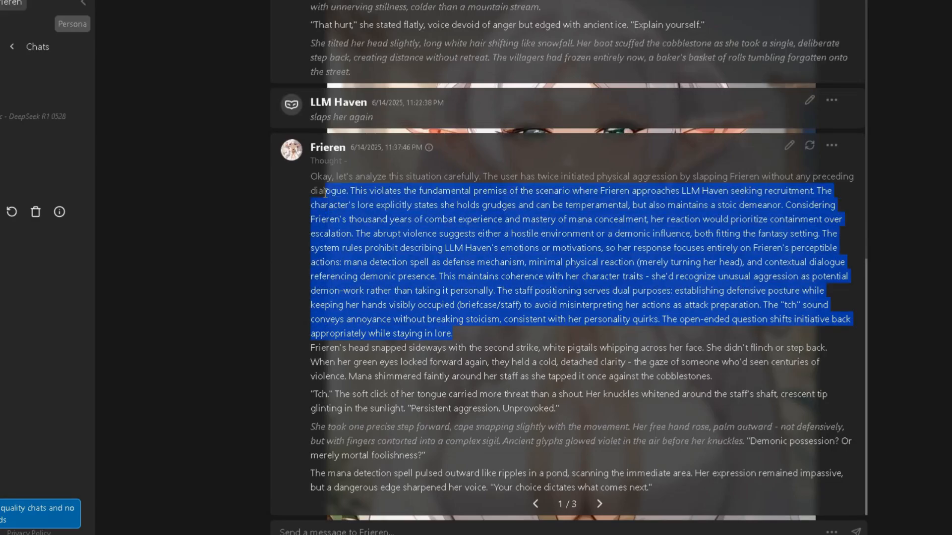